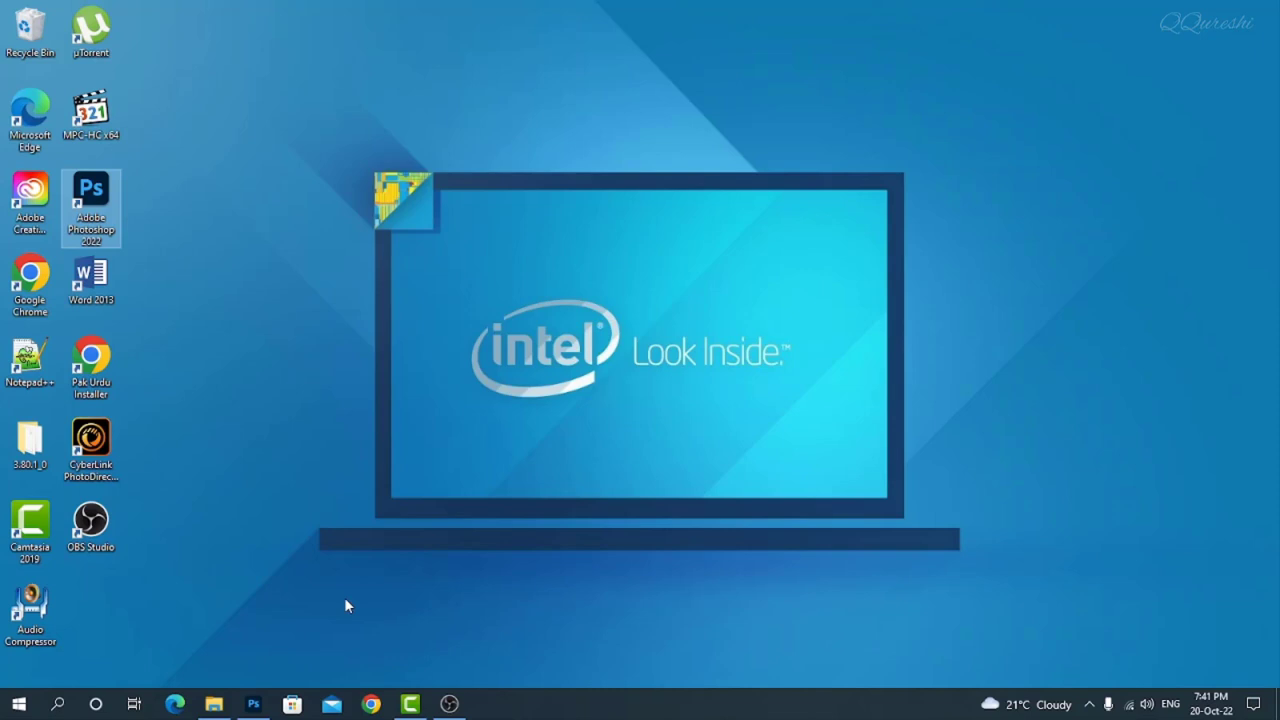
mouse_move(24, 524)
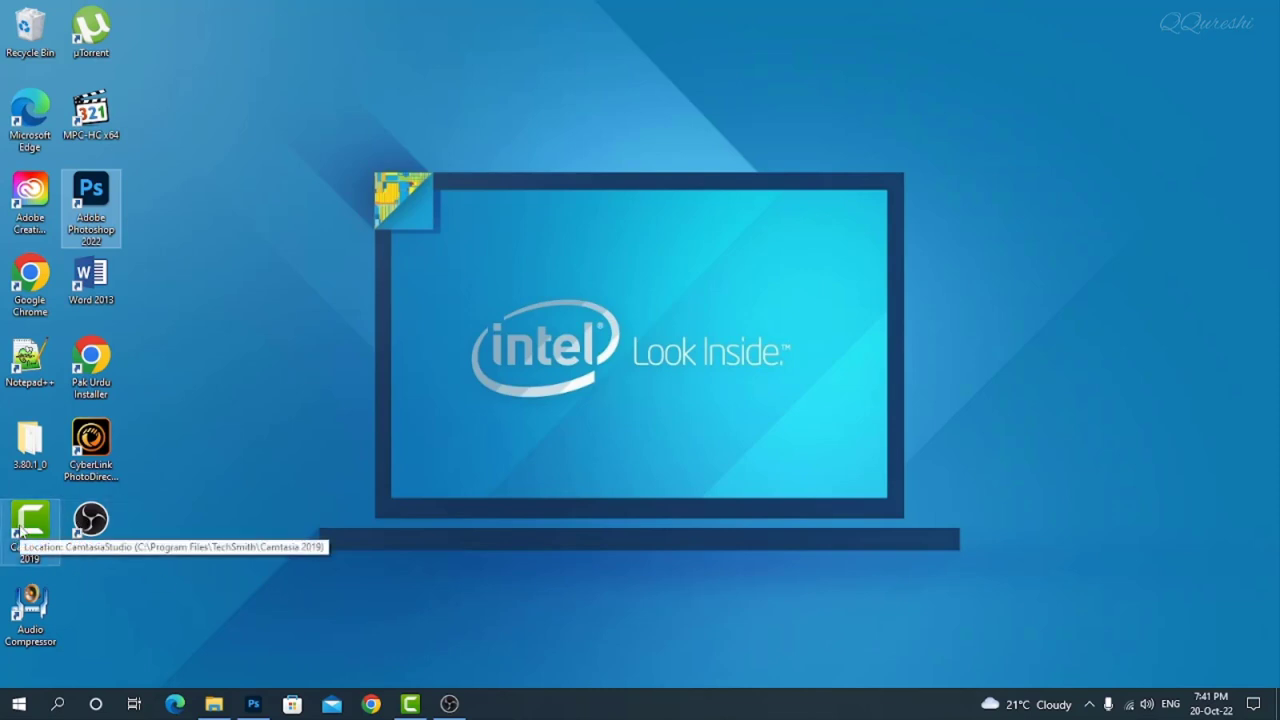
mouse_move(428, 704)
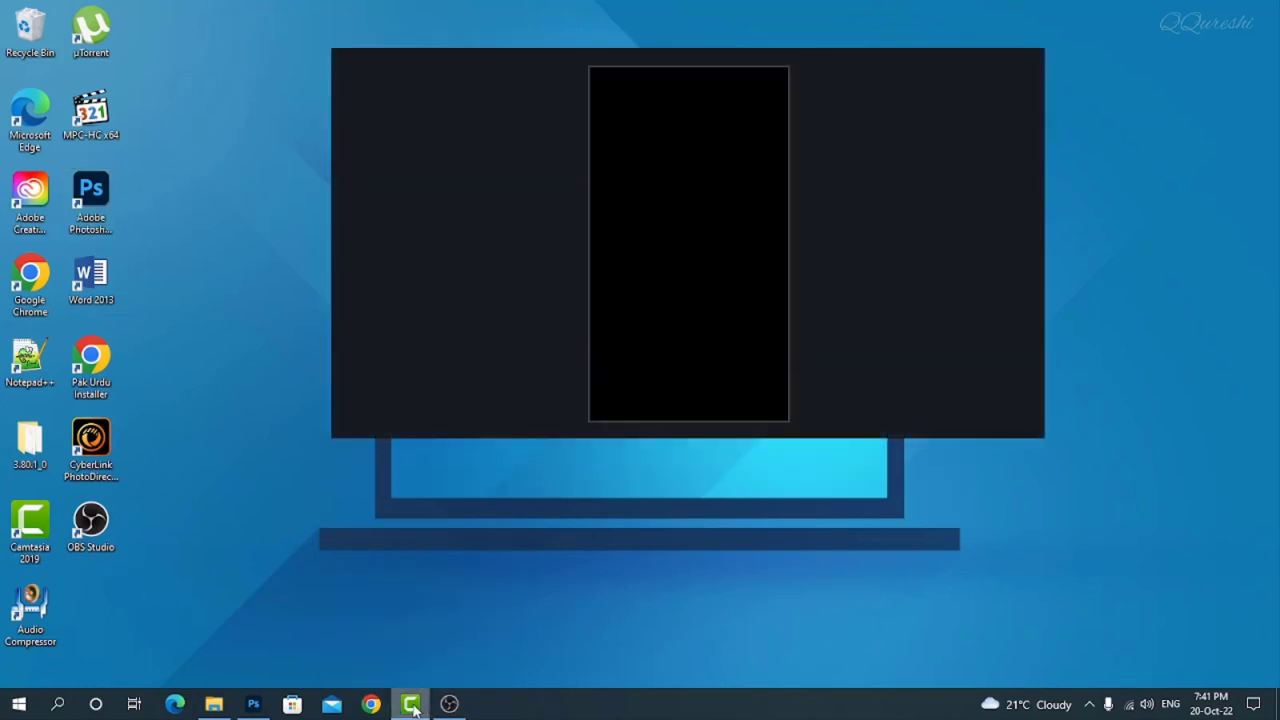
Bring up Project Settings and the Canvas Dimensions preset list for a custom 1080x1920 size
click(410, 704)
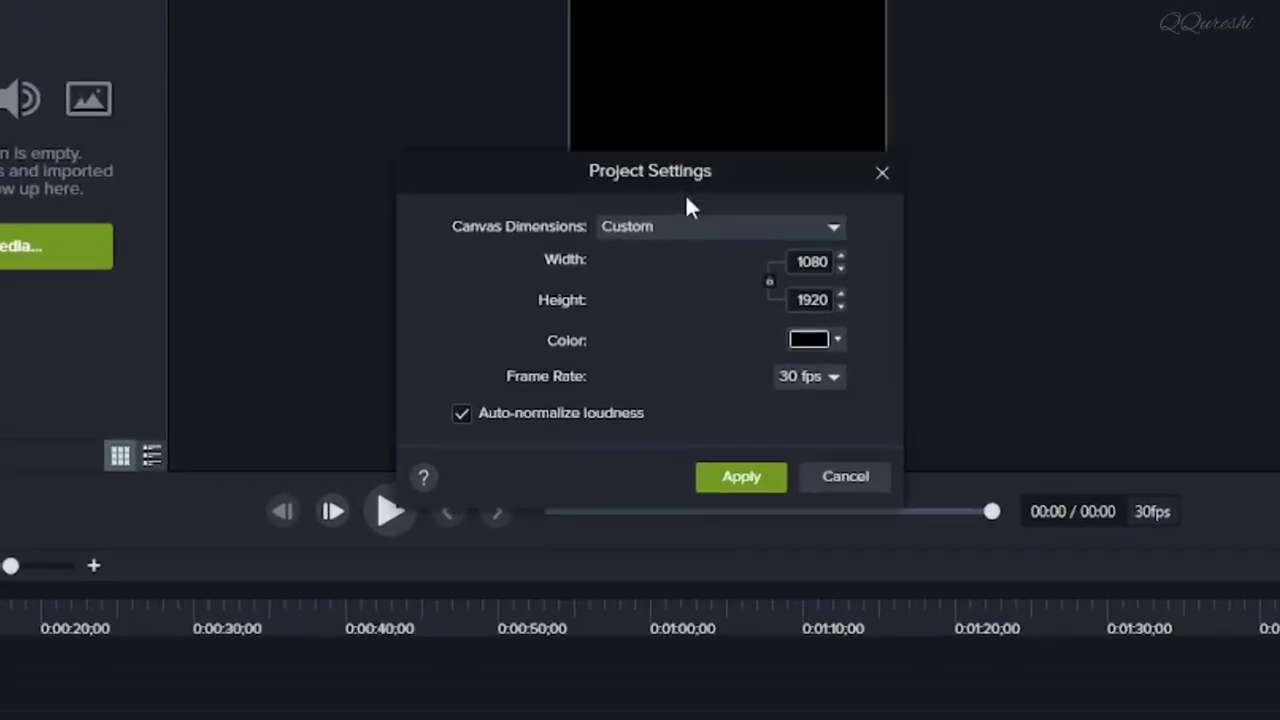
click(720, 226)
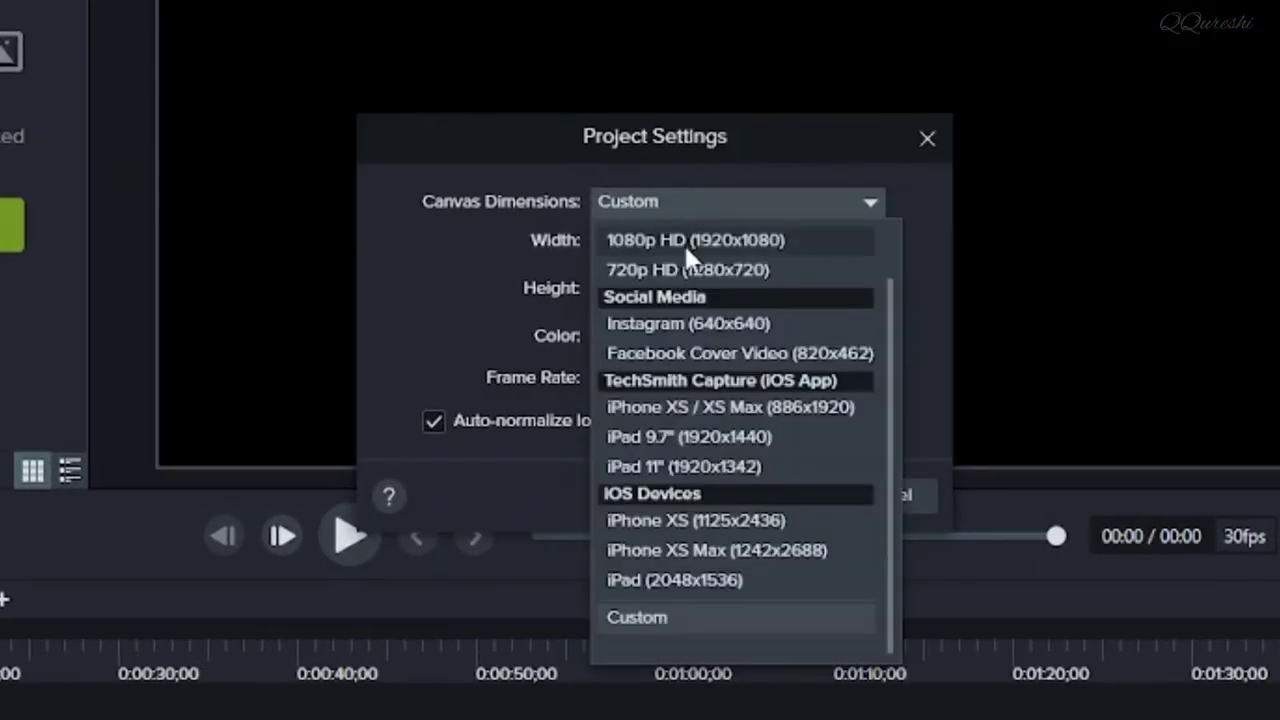
mouse_move(696, 248)
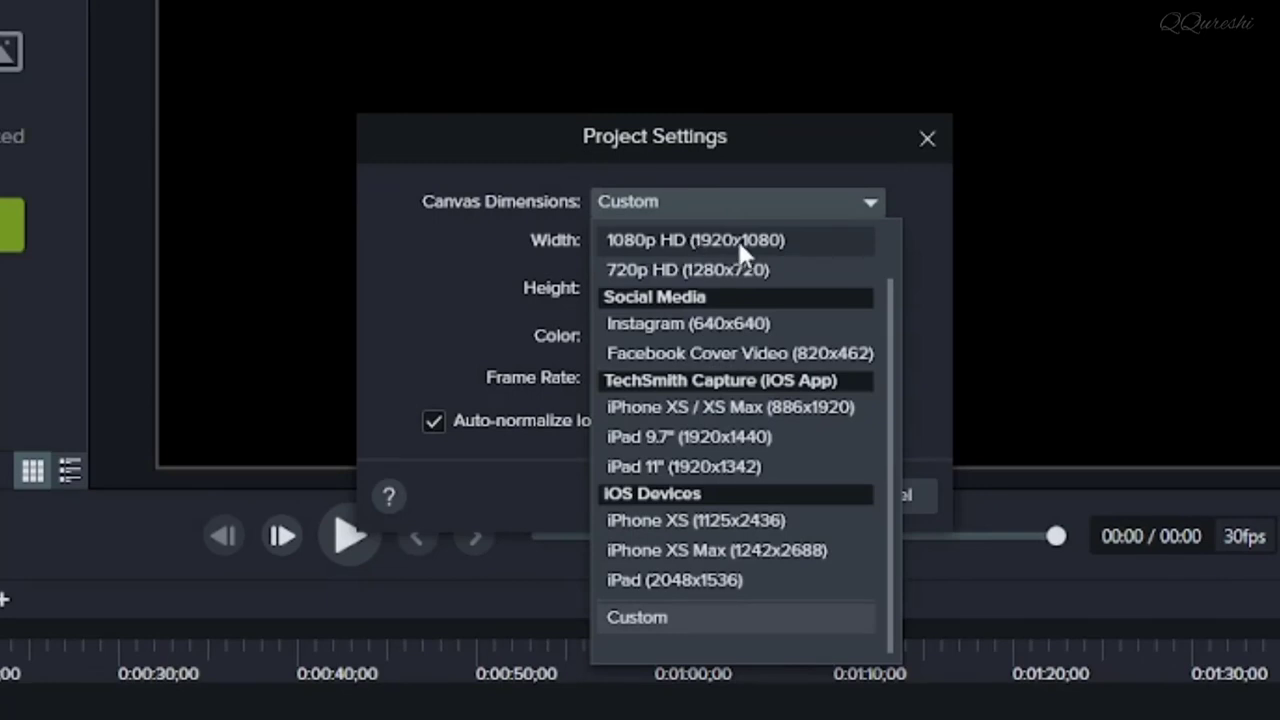
mouse_move(720, 324)
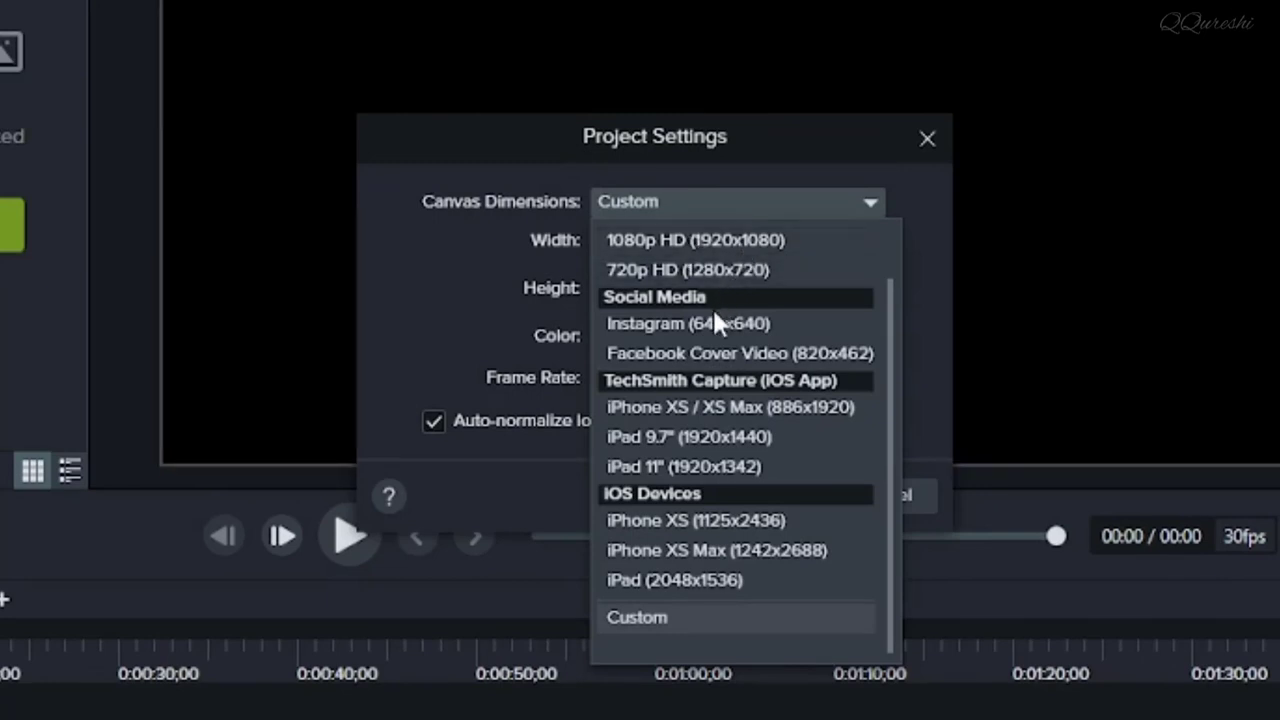
mouse_move(720, 352)
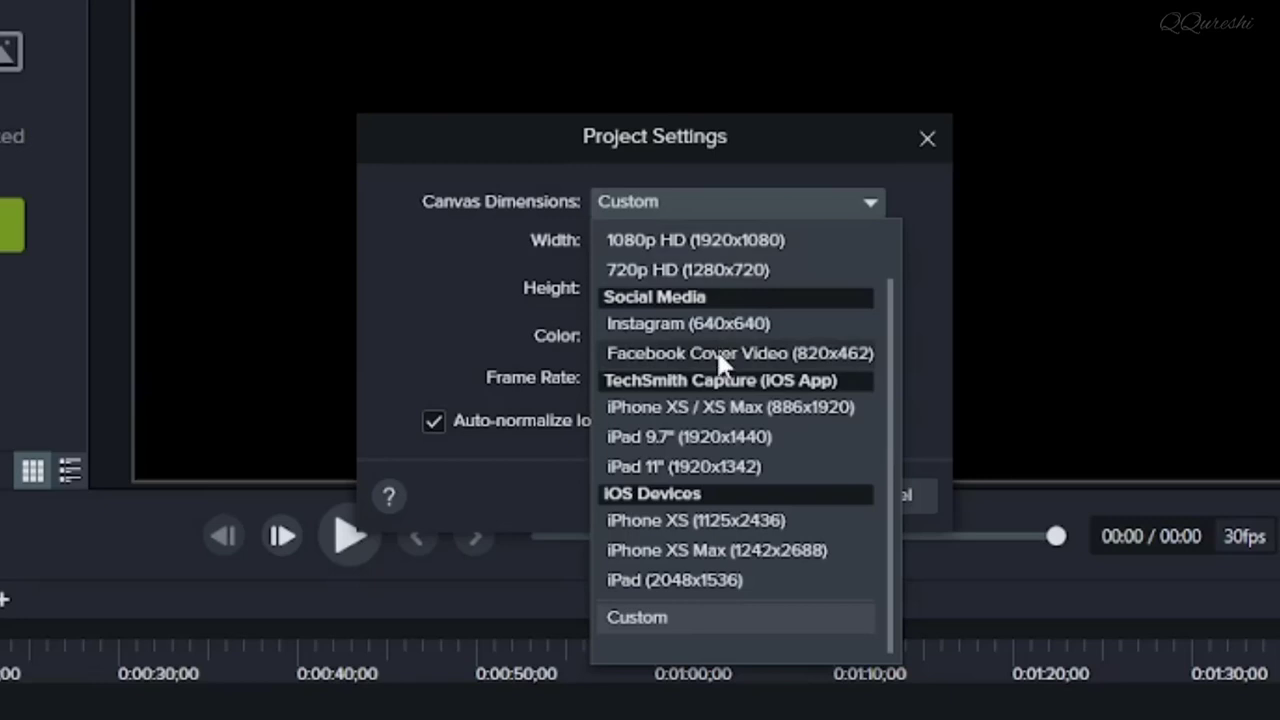
mouse_move(722, 418)
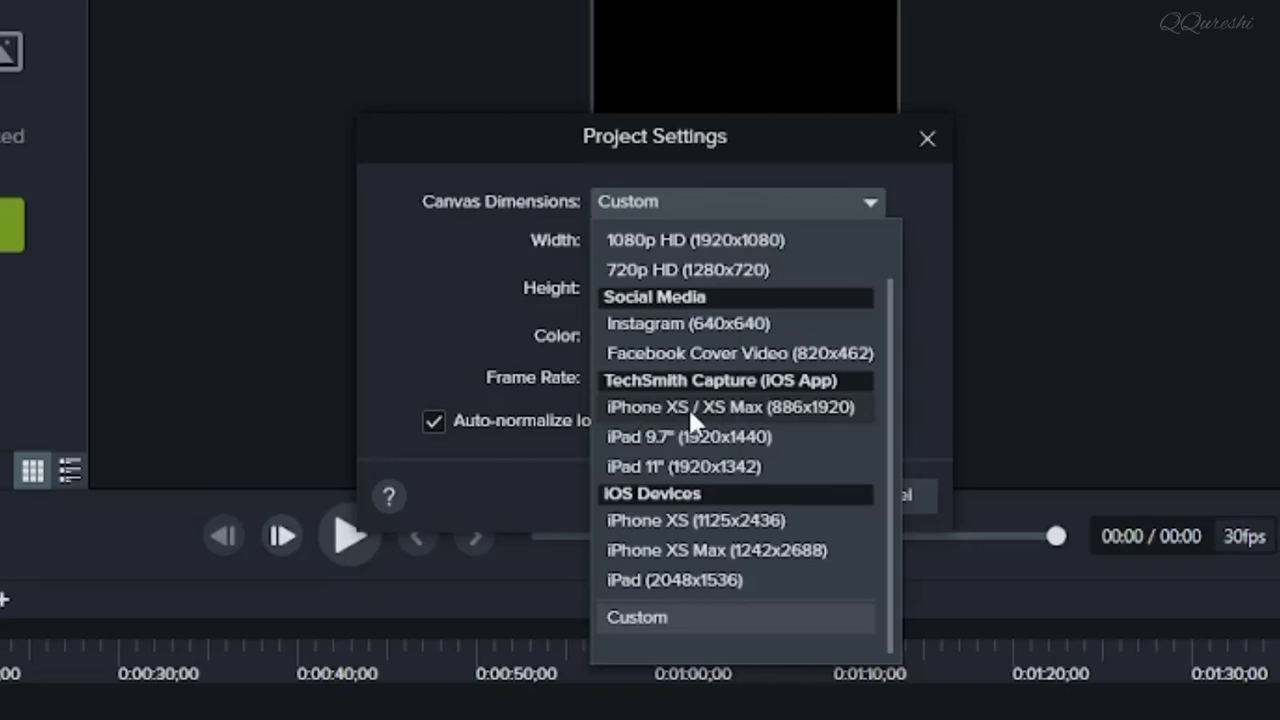
mouse_move(716, 448)
text(1080)
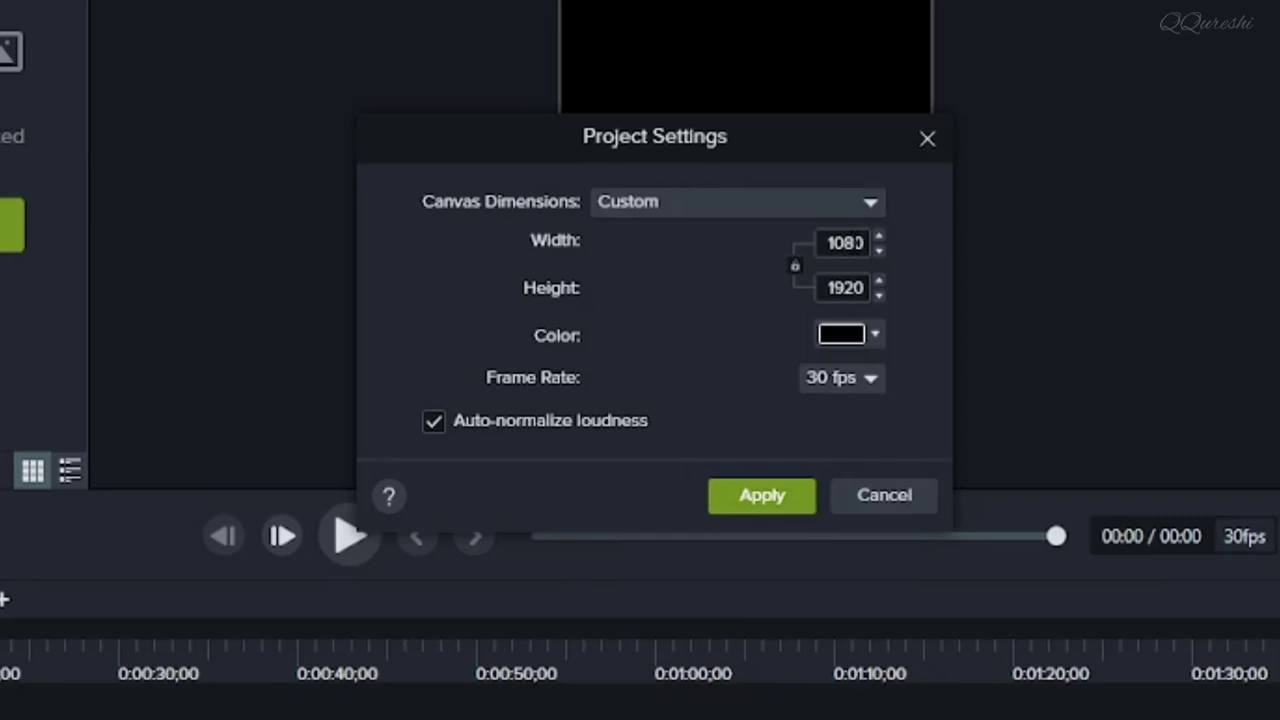
mouse_move(800, 312)
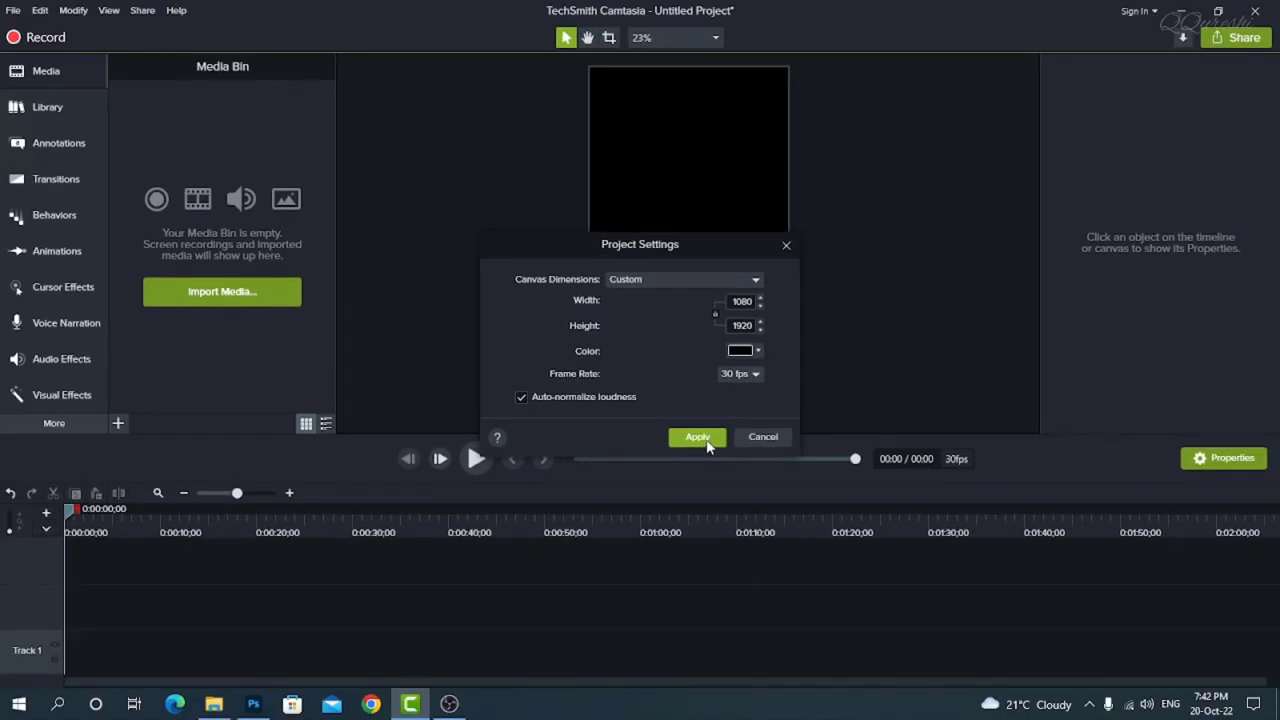
Apply the canvas size, then choose a Custom recording area in Camtasia Recorder for 700x900
click(696, 436)
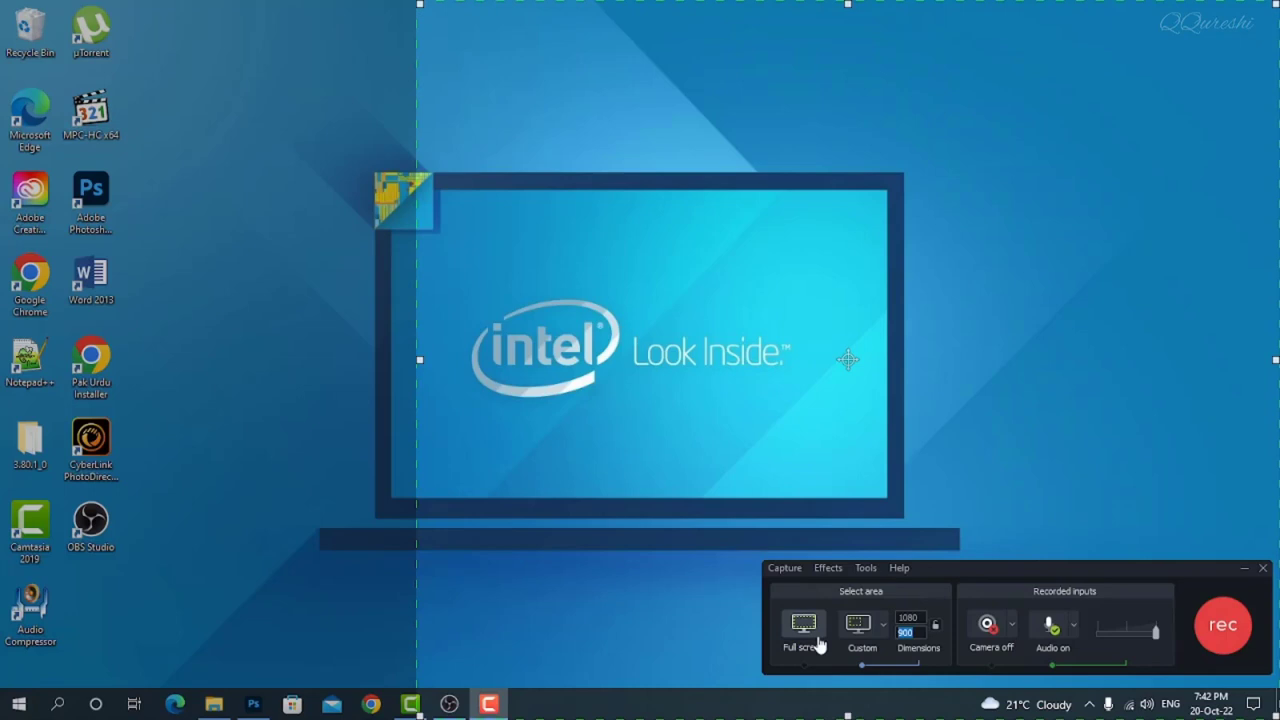
click(804, 624)
text(700)
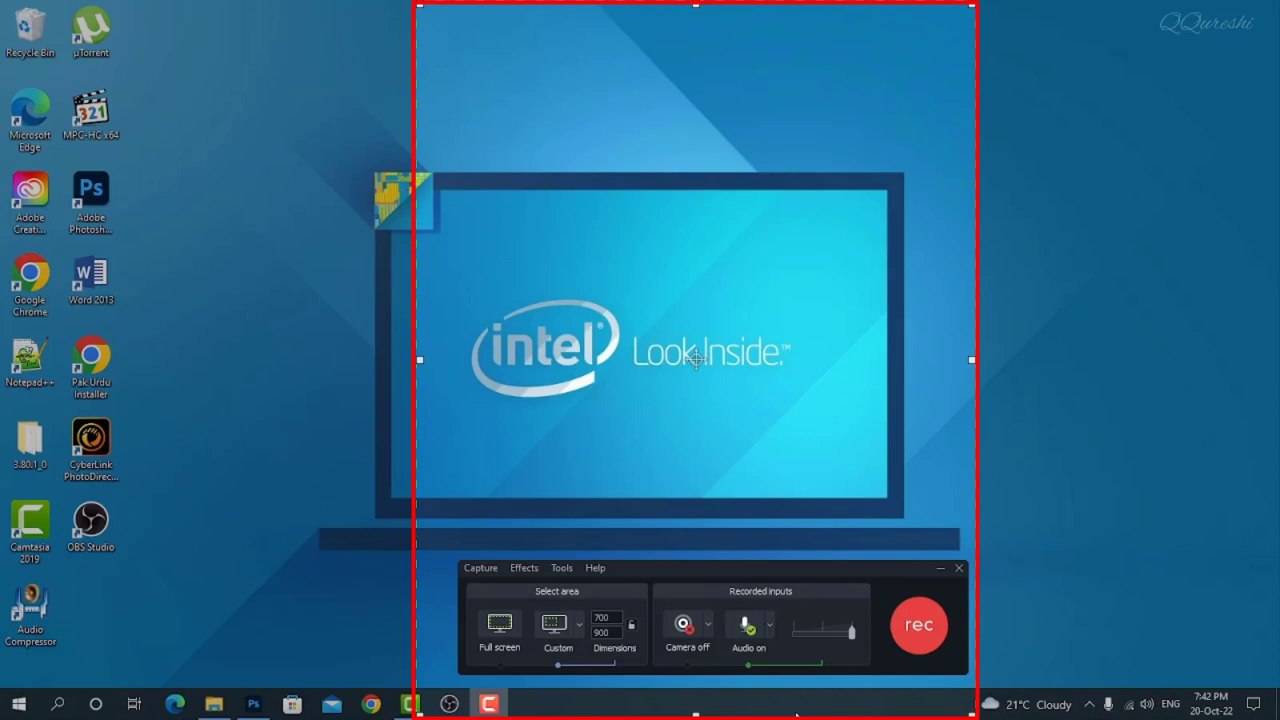
mouse_move(440, 90)
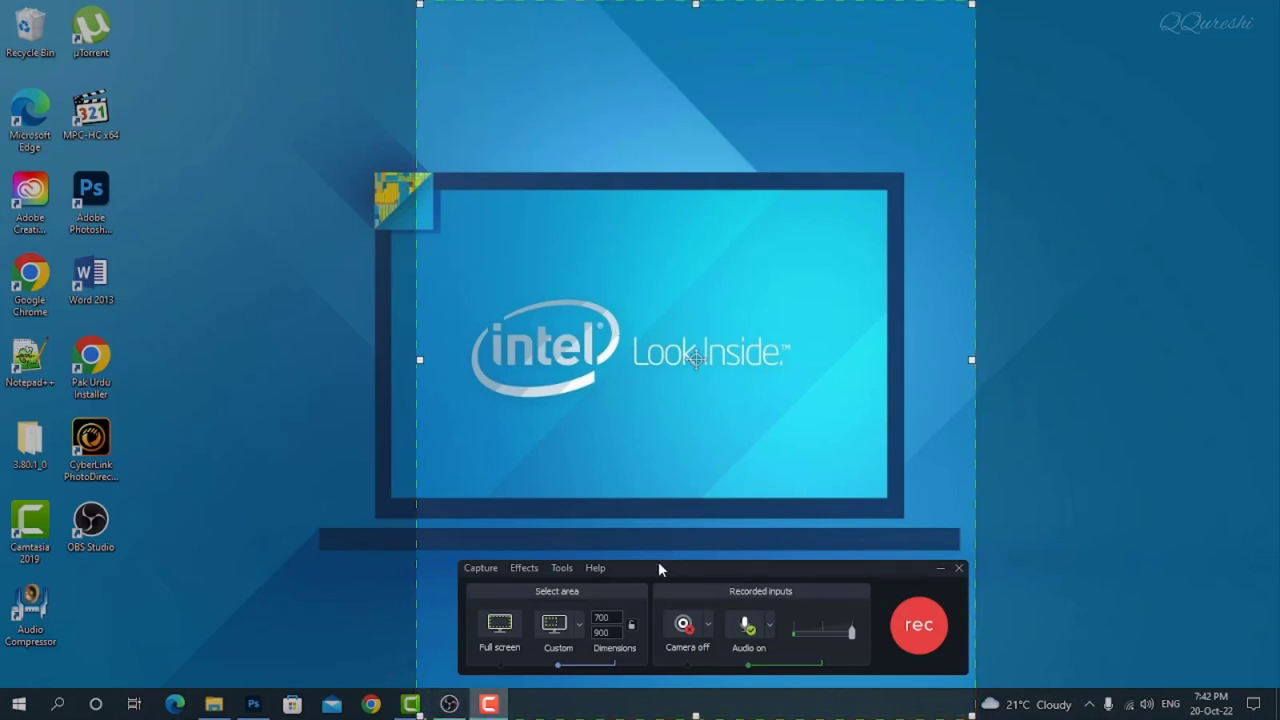
mouse_move(684, 8)
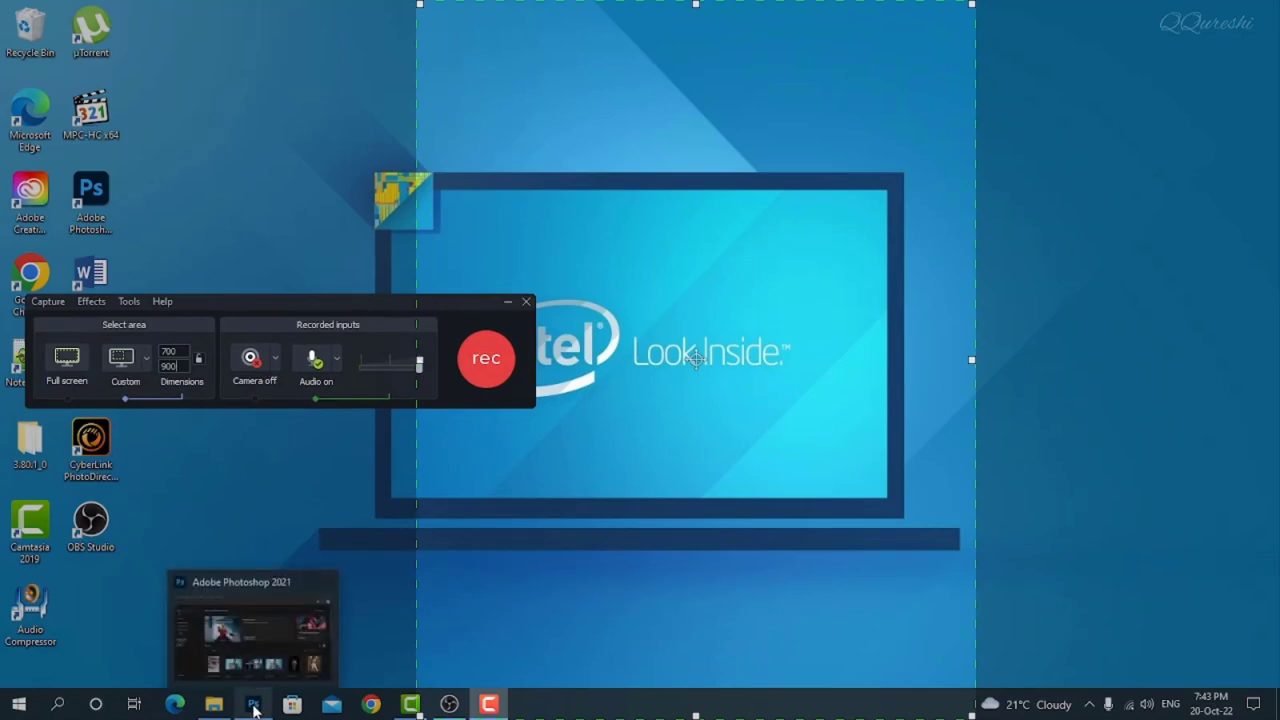
Bring the Photoshop window to the front behind the 700x900 recording area
click(252, 704)
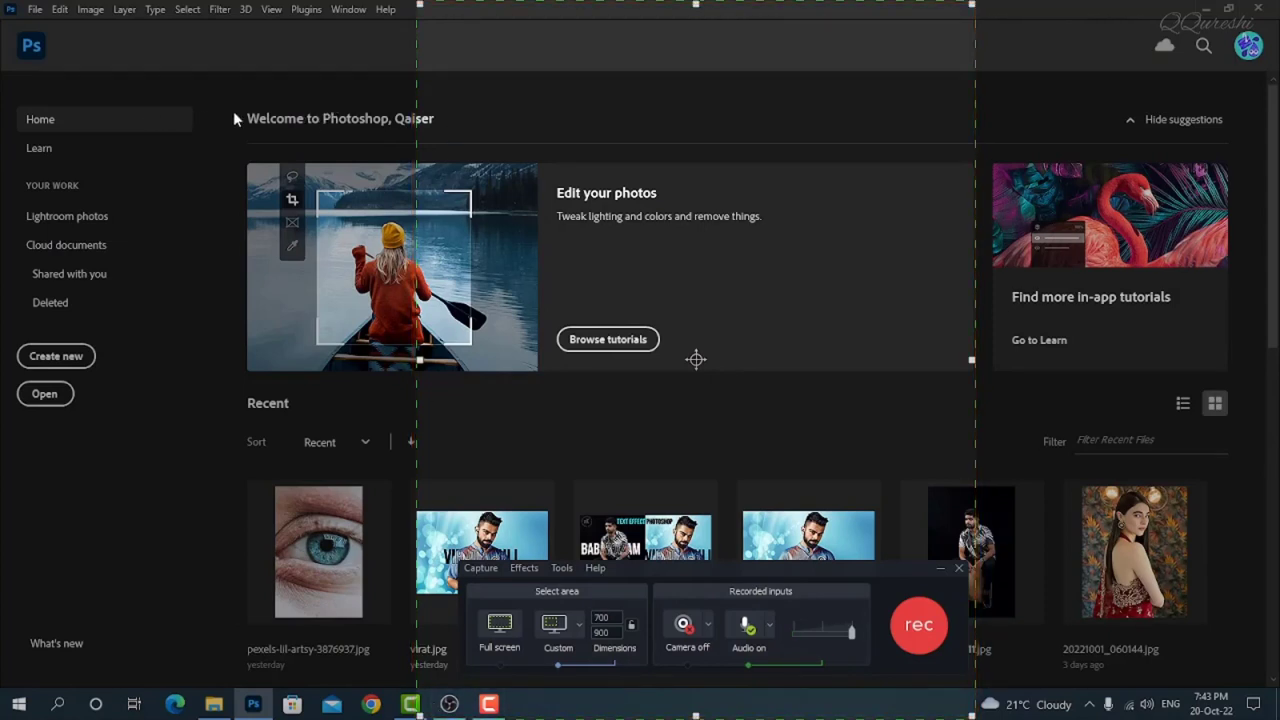
mouse_move(990, 40)
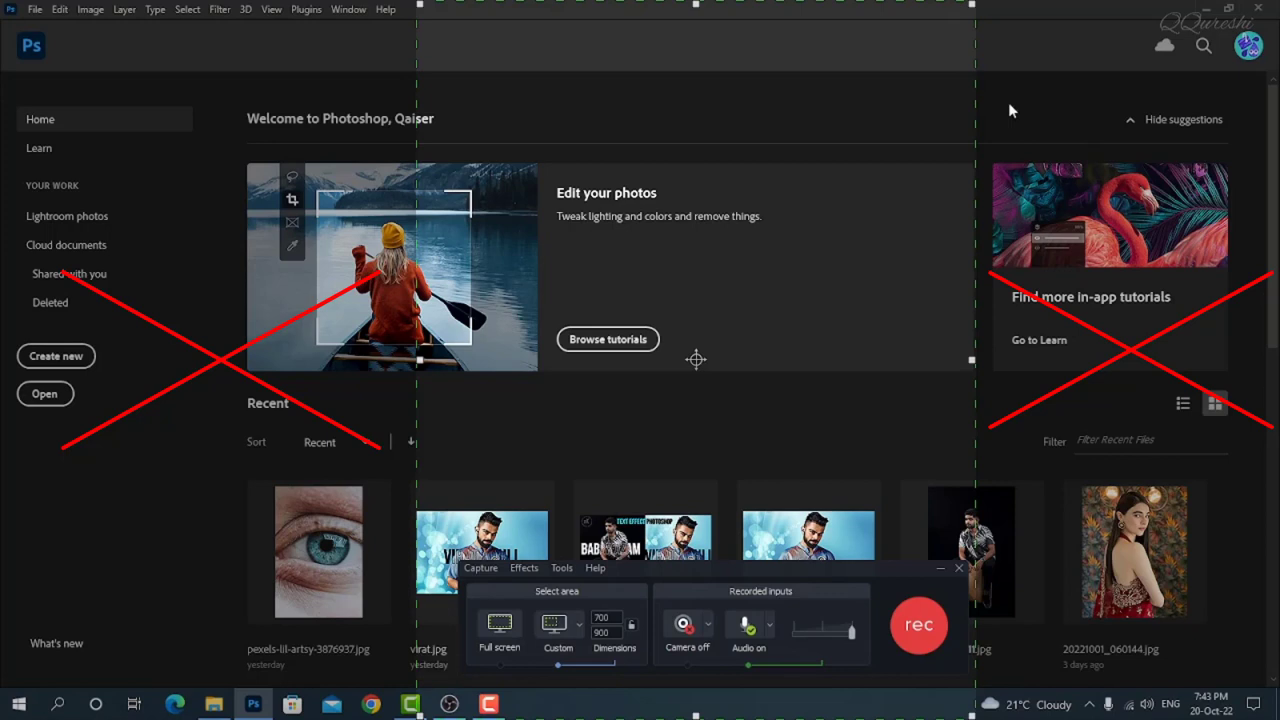
mouse_move(1094, 108)
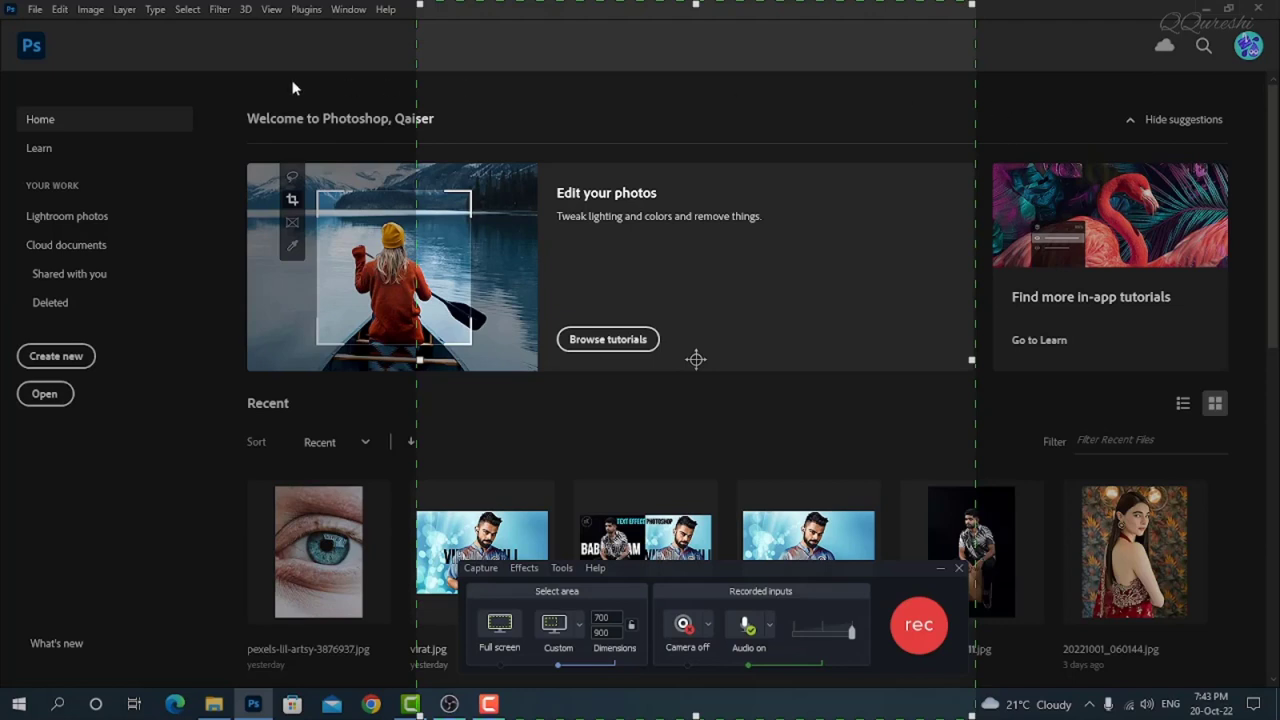
mouse_move(944, 60)
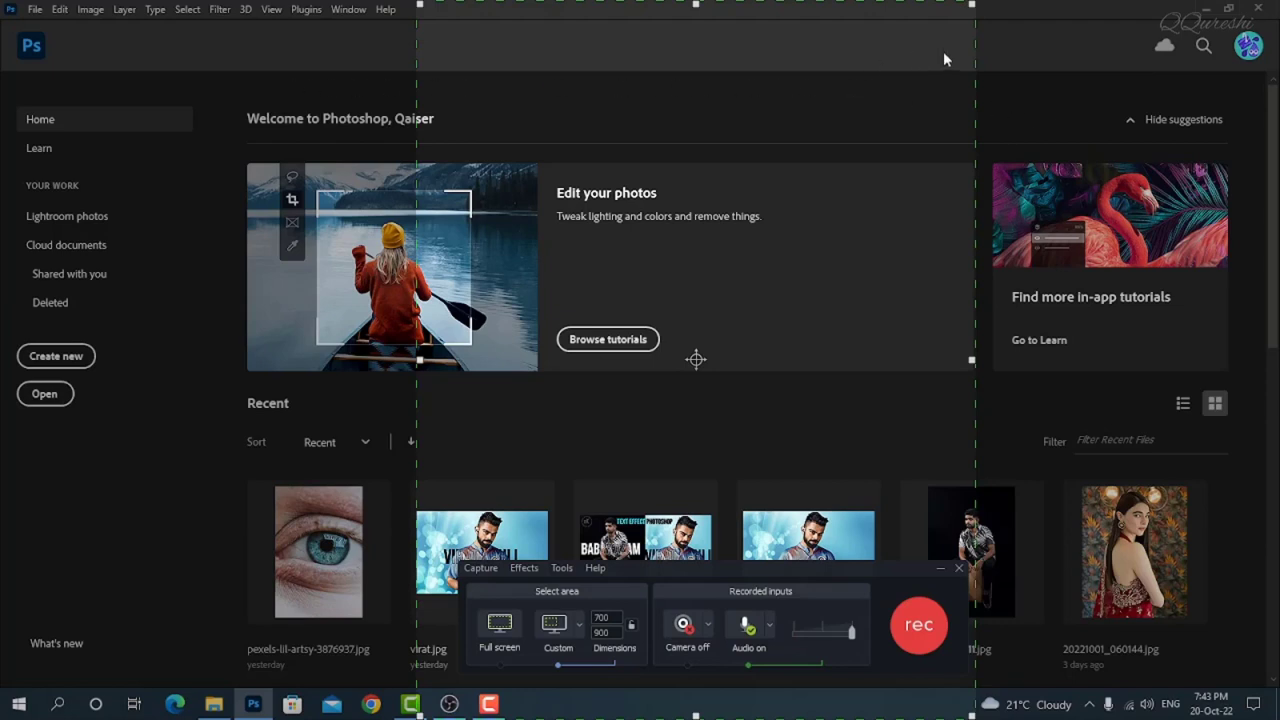
mouse_move(1124, 30)
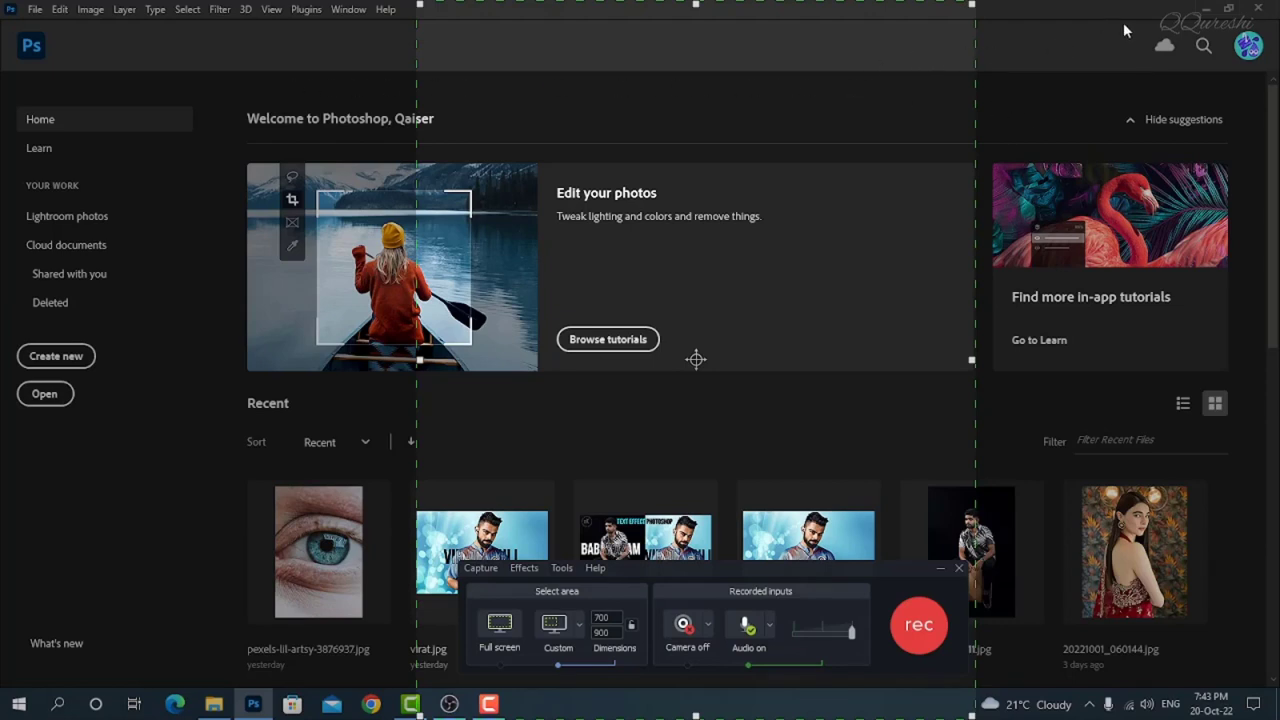
mouse_move(360, 72)
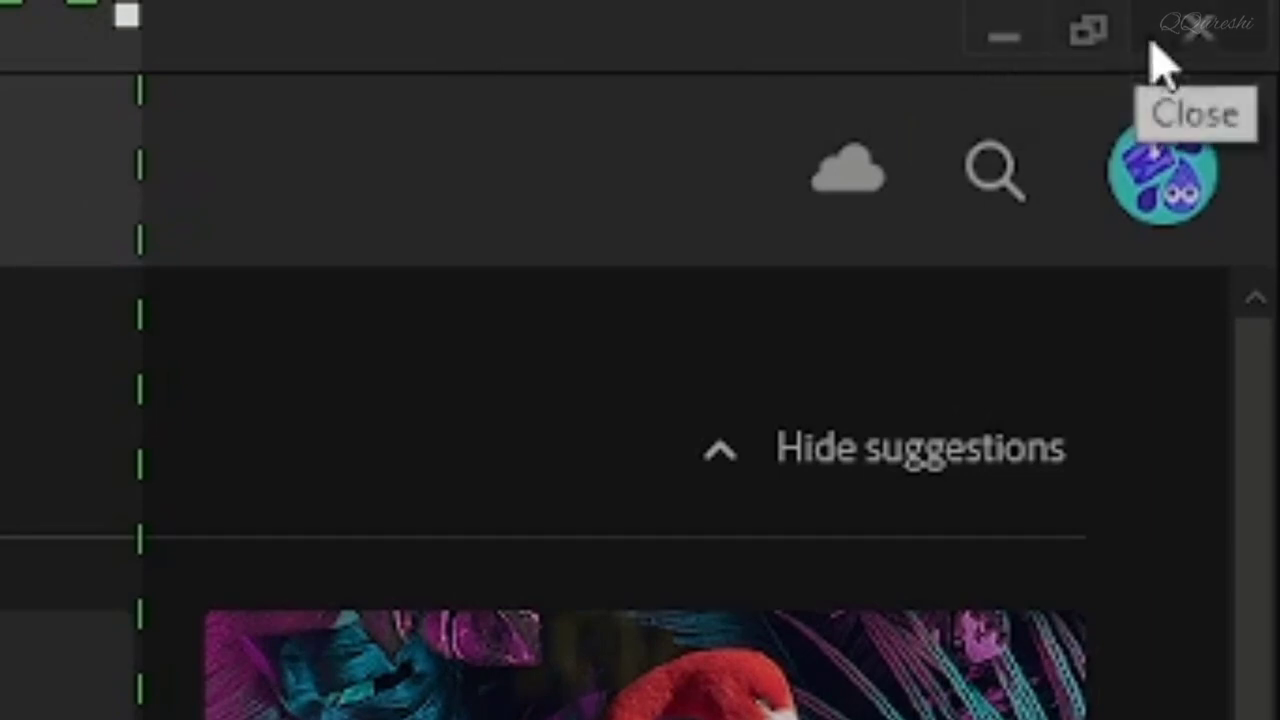
mouse_move(1088, 36)
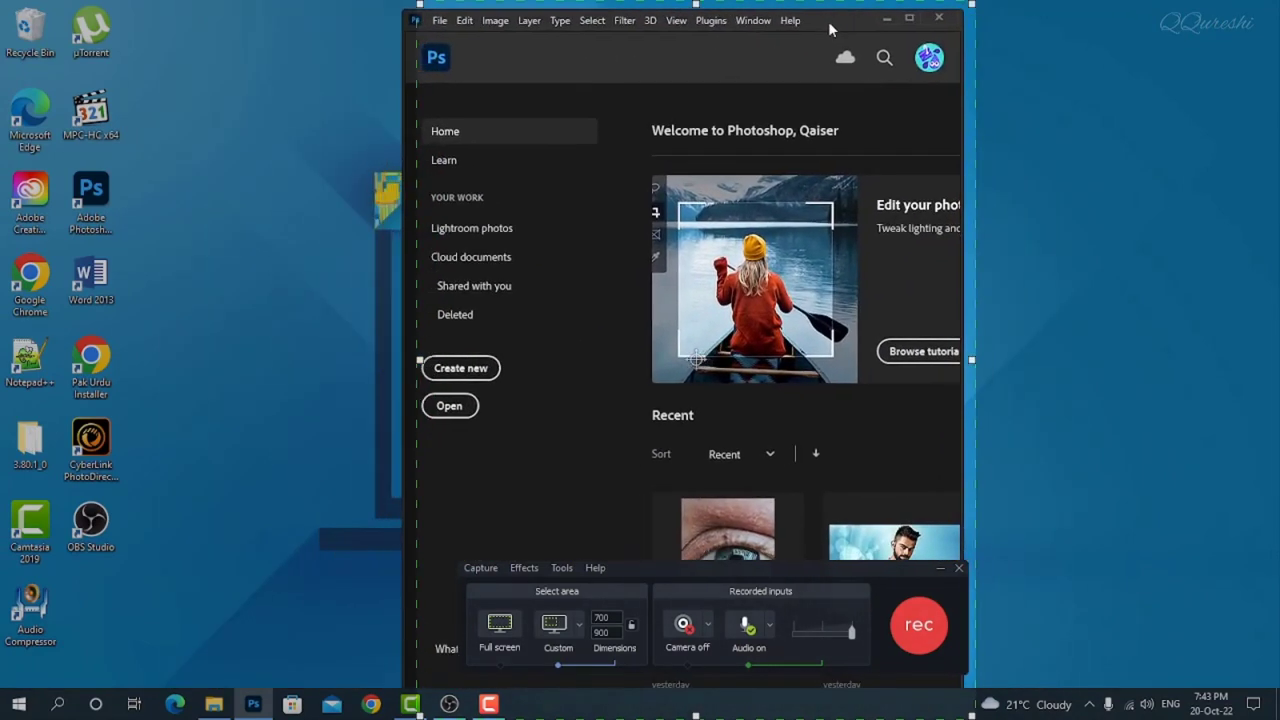
Resize the restored Photoshop window to fill the 700x900 capture area
drag(700, 18, 700, 8)
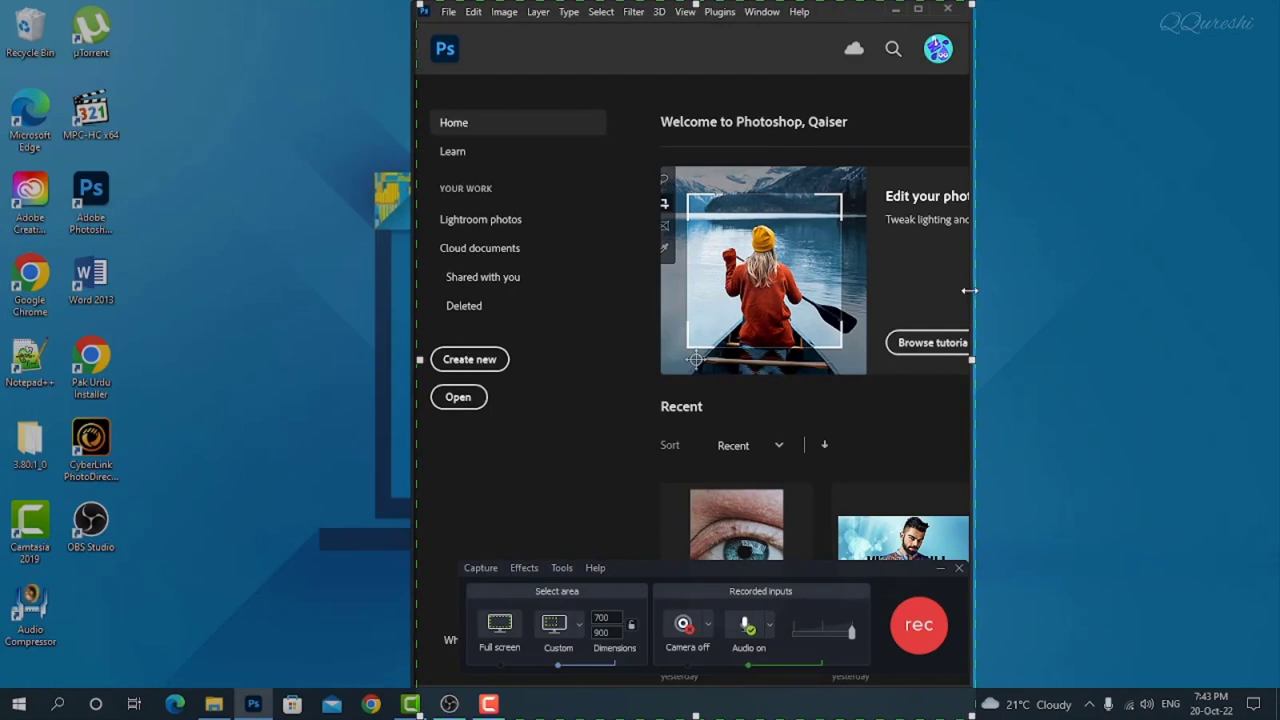
mouse_move(672, 28)
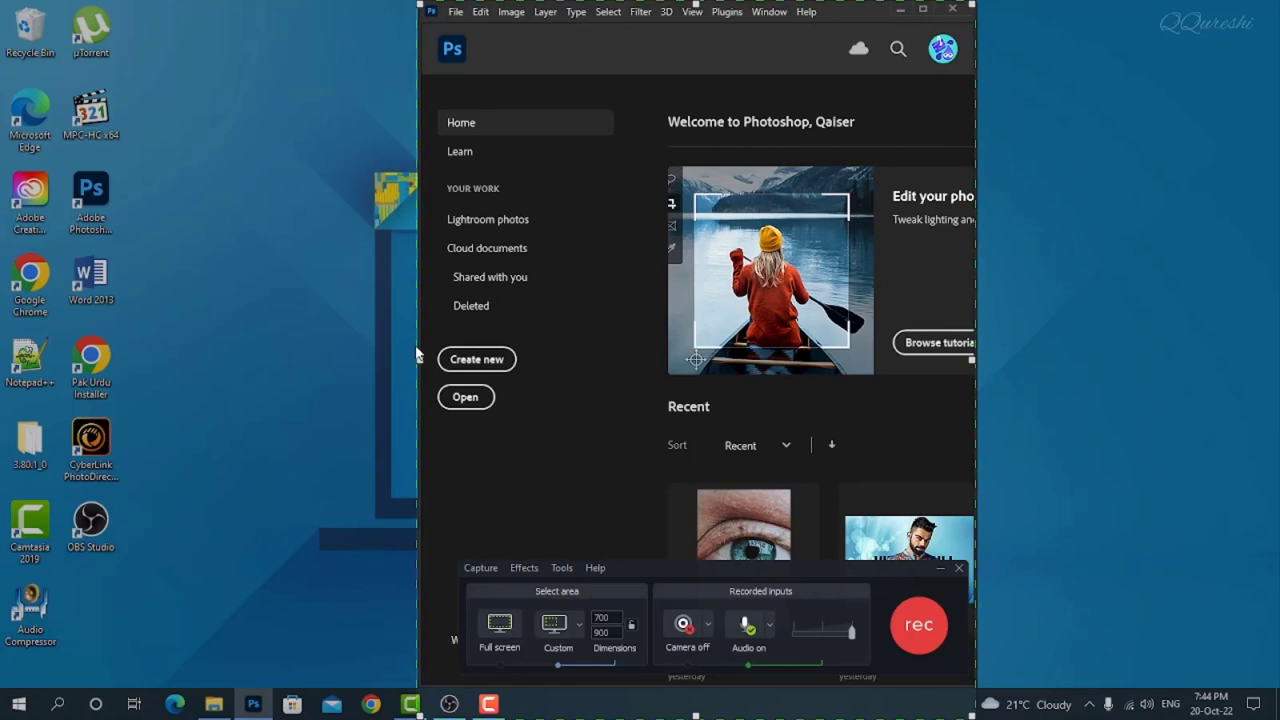
mouse_move(420, 348)
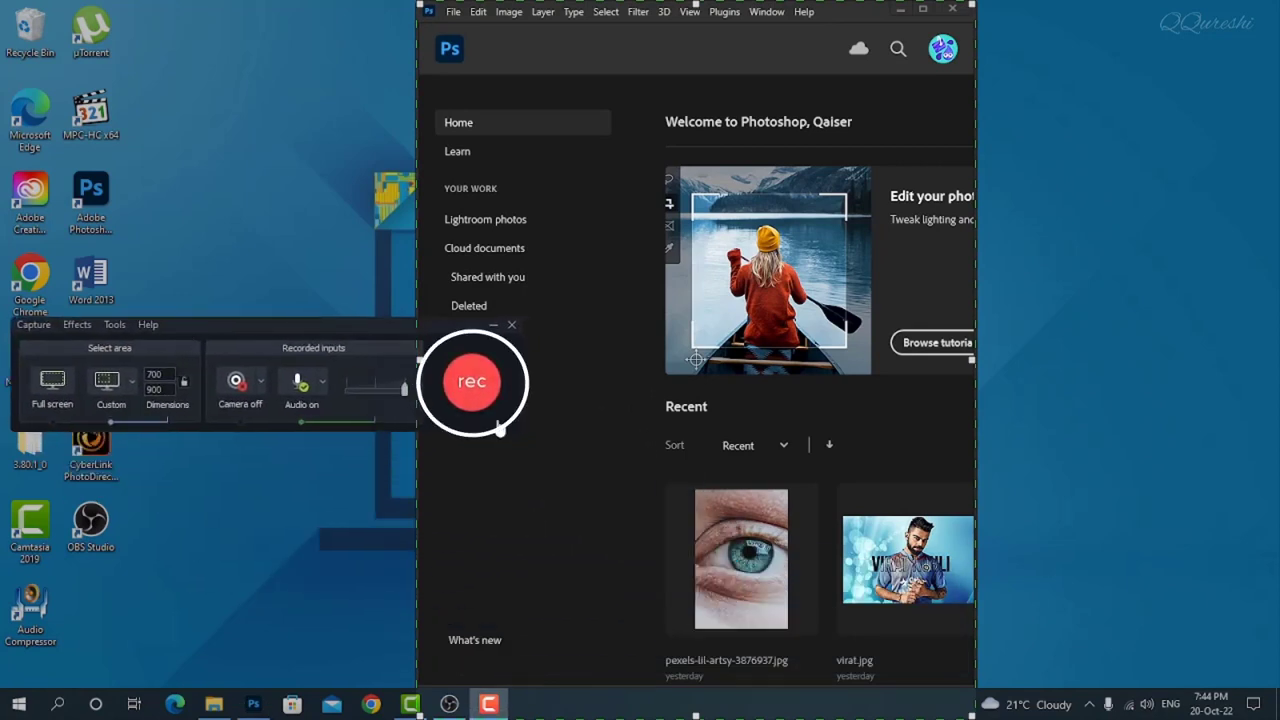
mouse_move(472, 384)
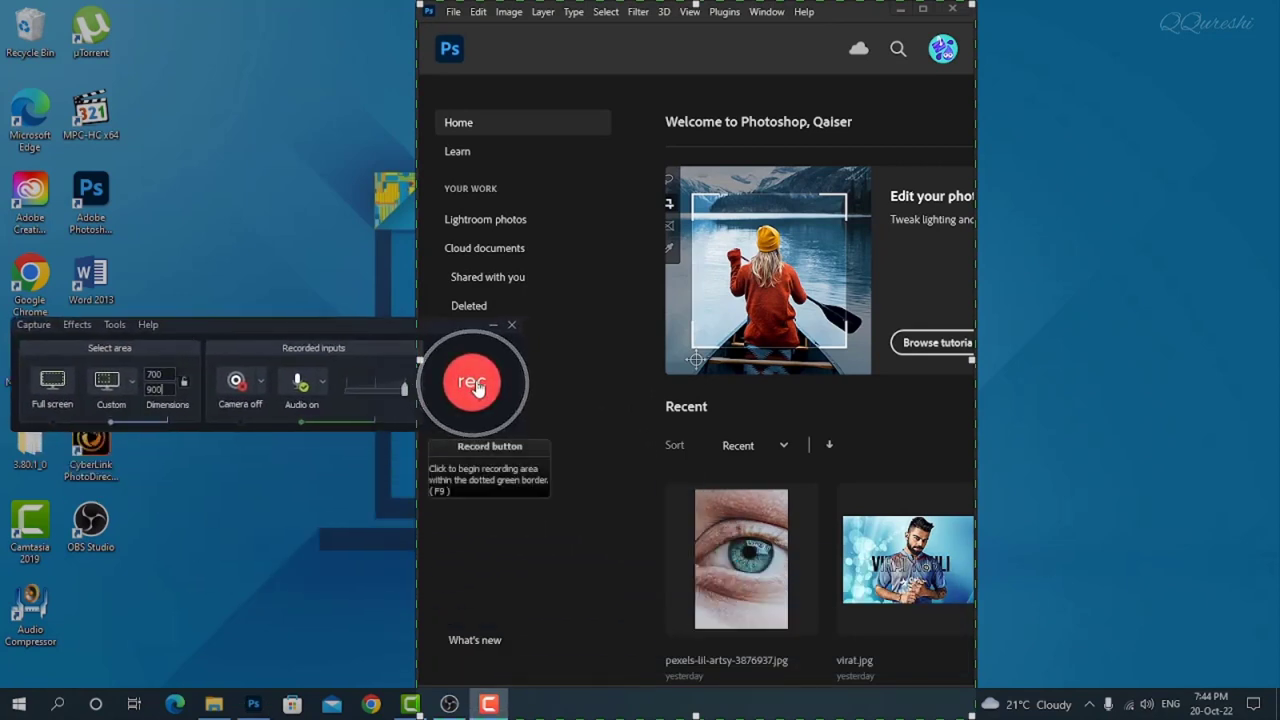
Record the Photoshop window briefly and stop, sending the clip to the timeline
click(472, 384)
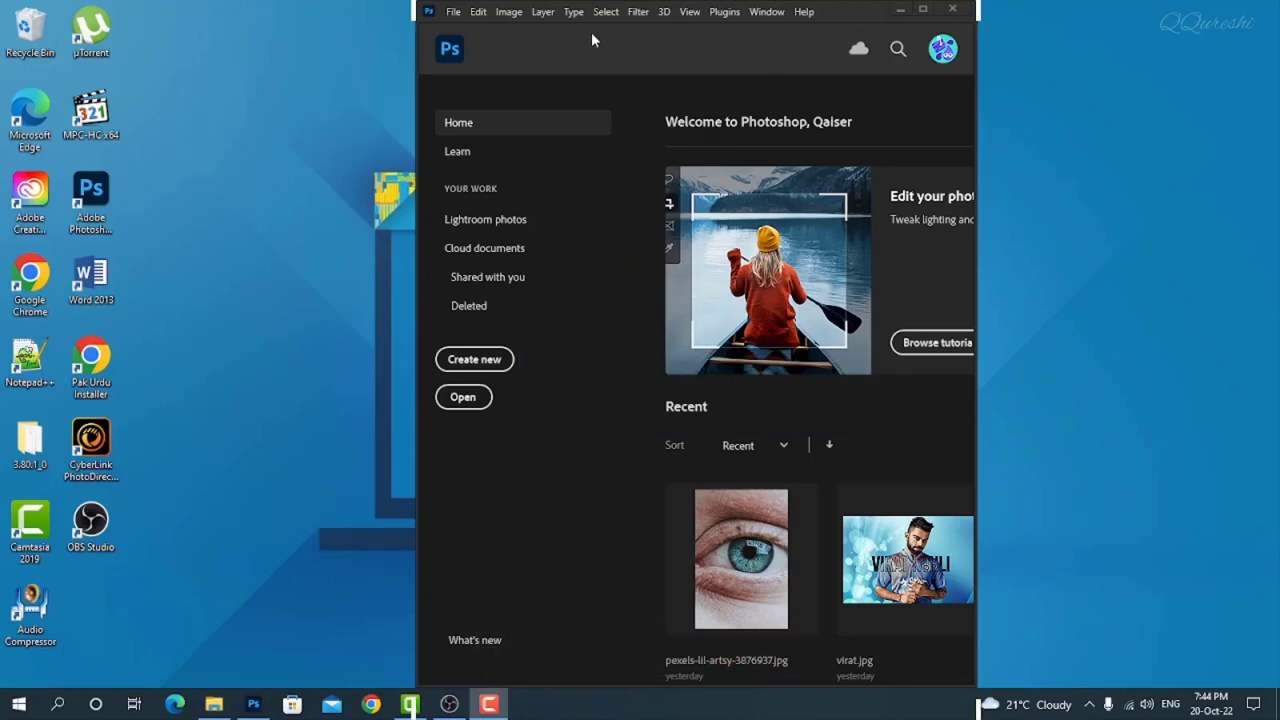
mouse_move(630, 710)
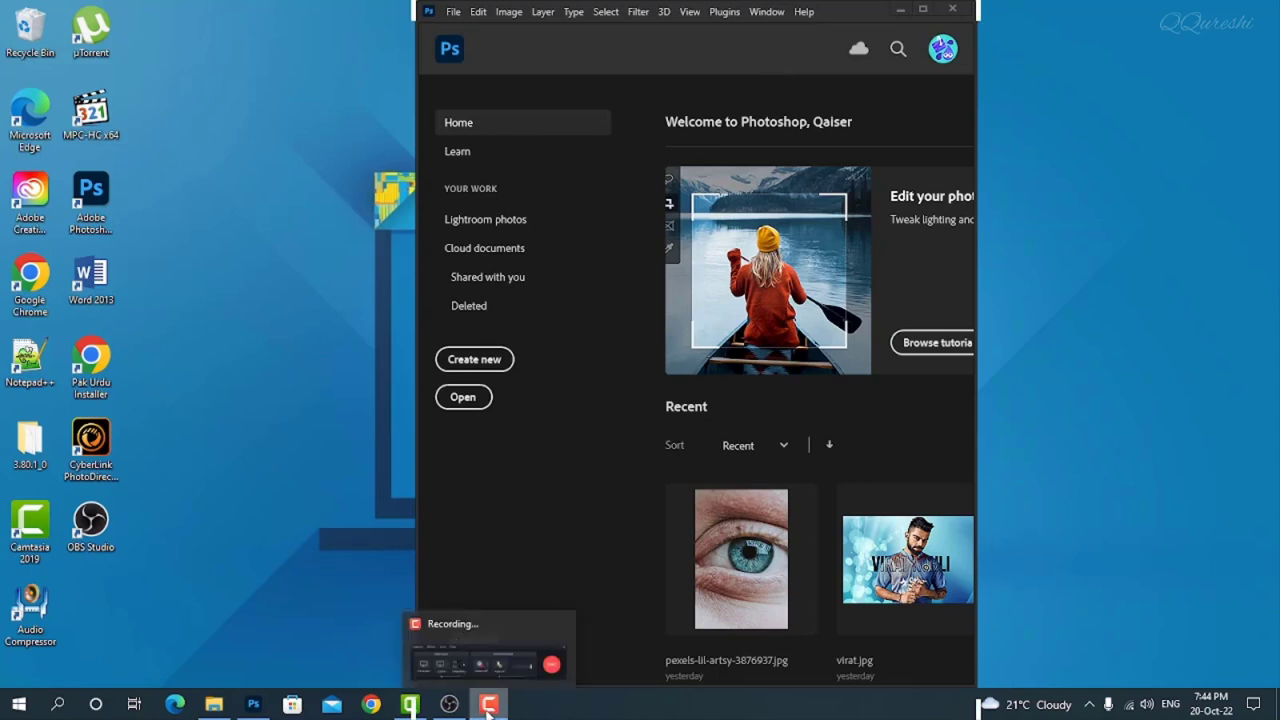
click(488, 704)
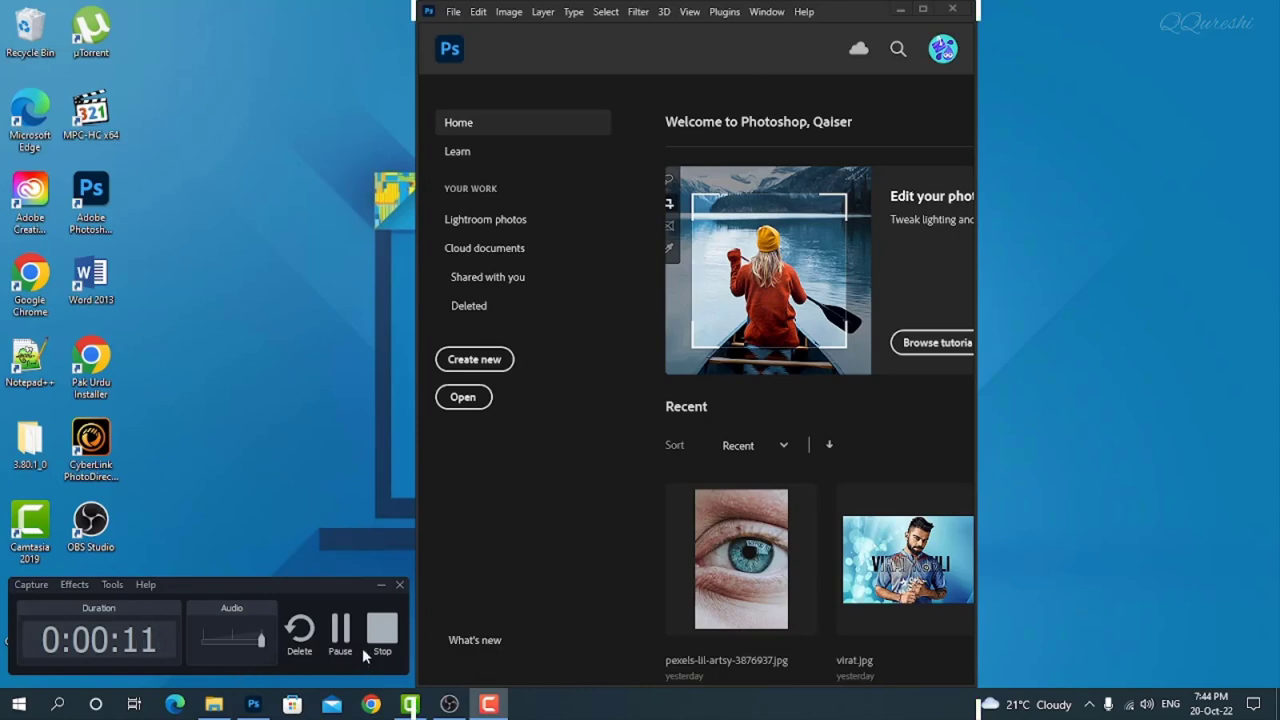
click(382, 632)
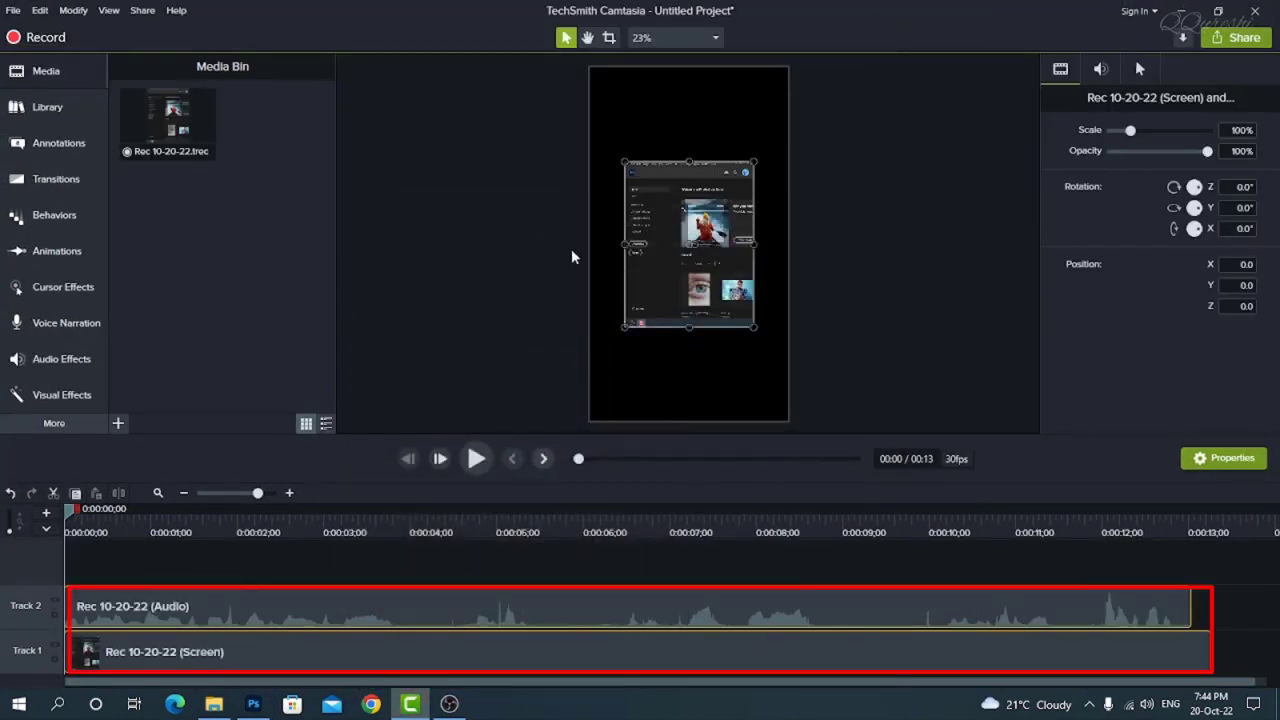
Set the project canvas to 700 wide by 900 high and apply it
click(716, 36)
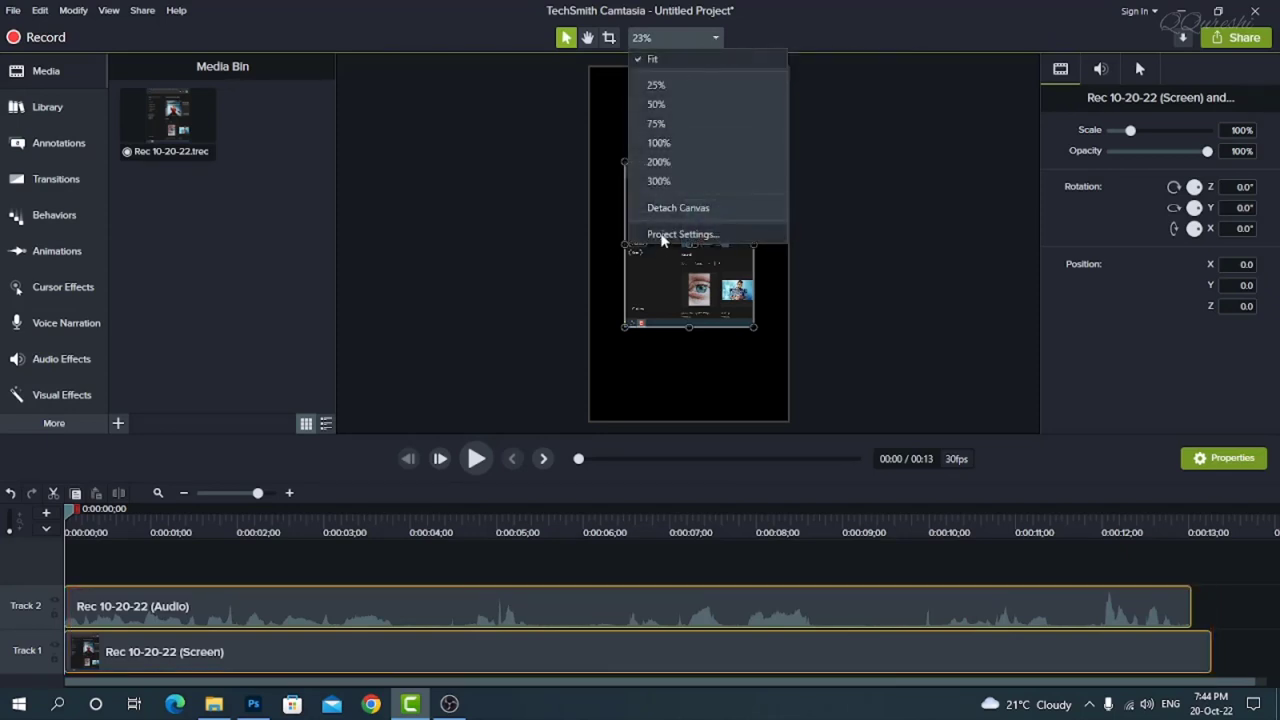
click(684, 234)
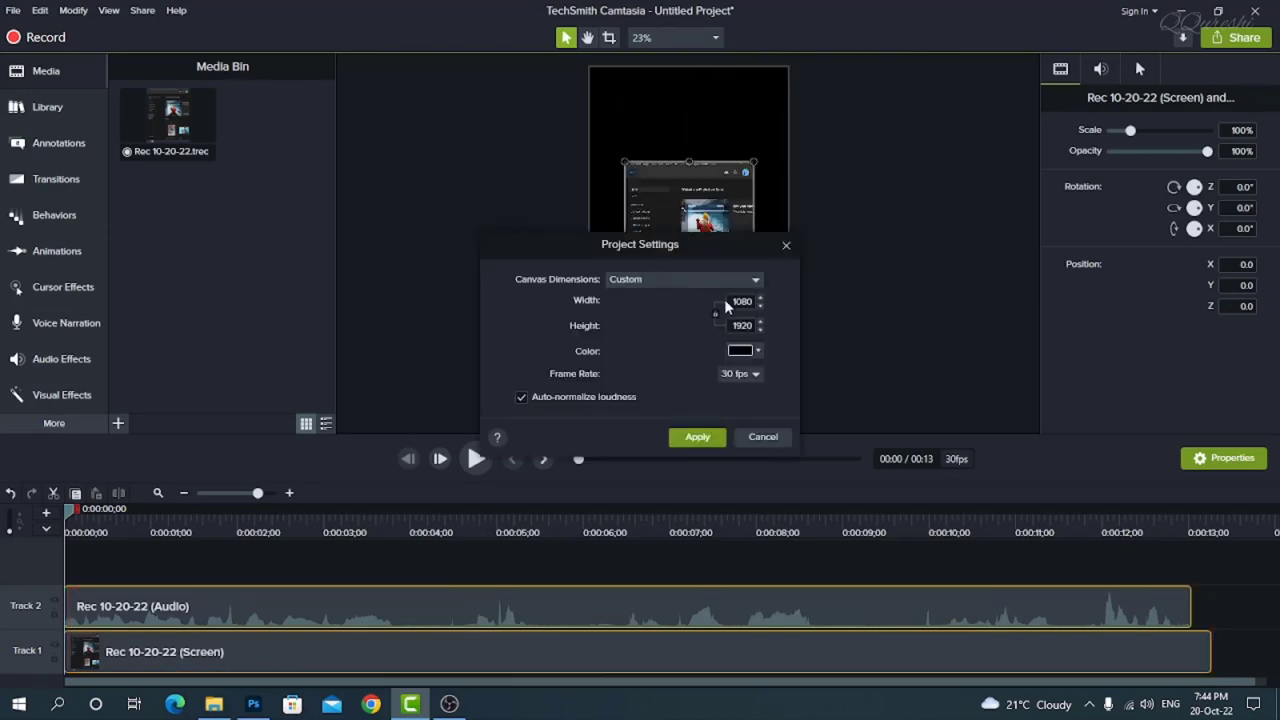
text(70)
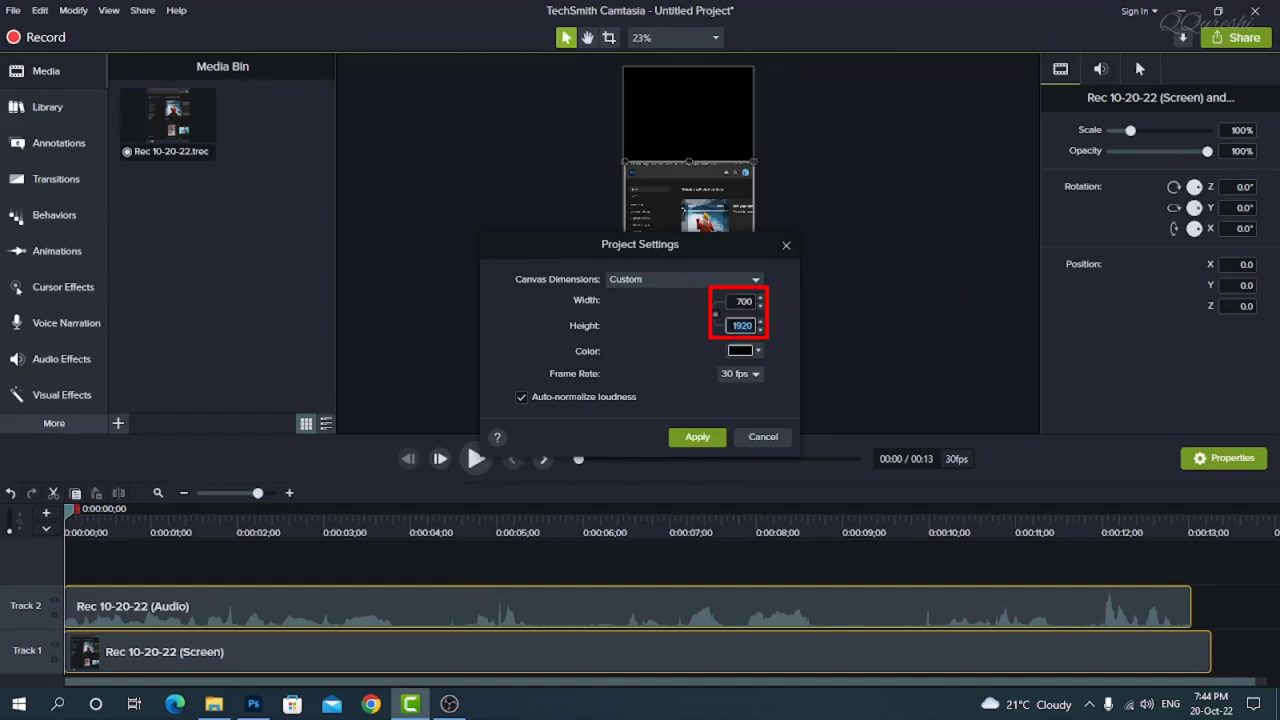
text(900)
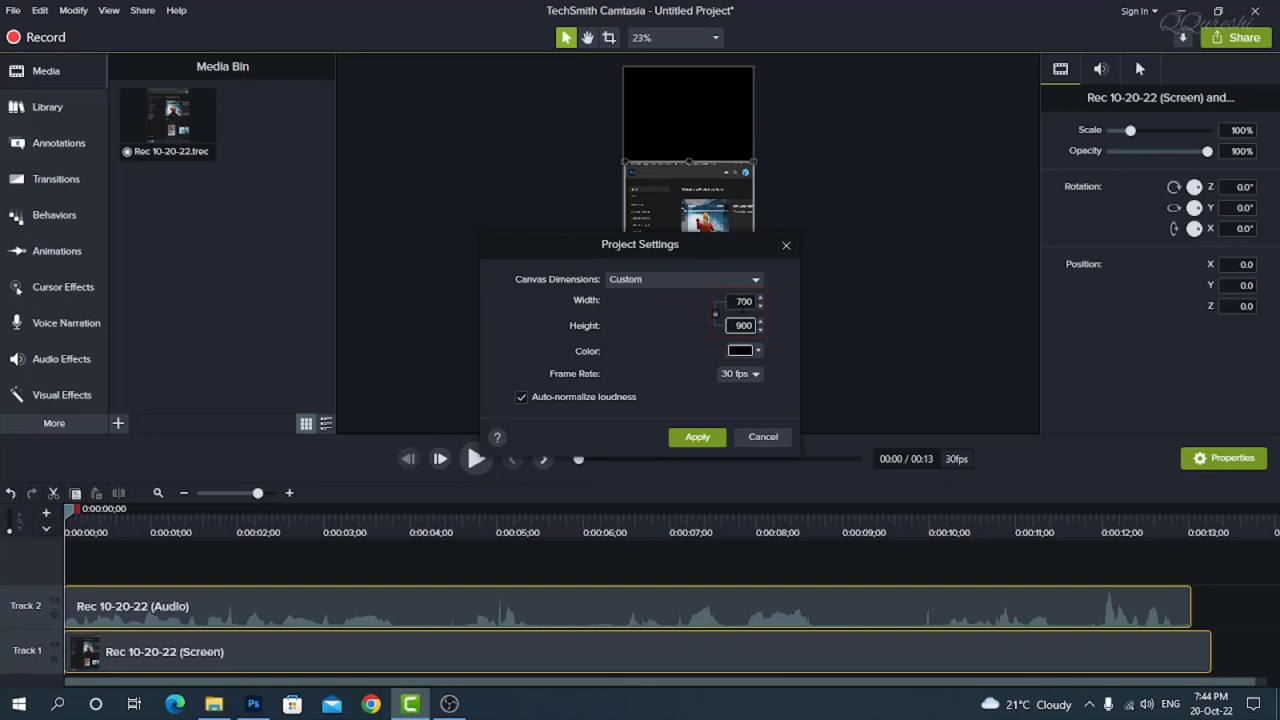
click(696, 436)
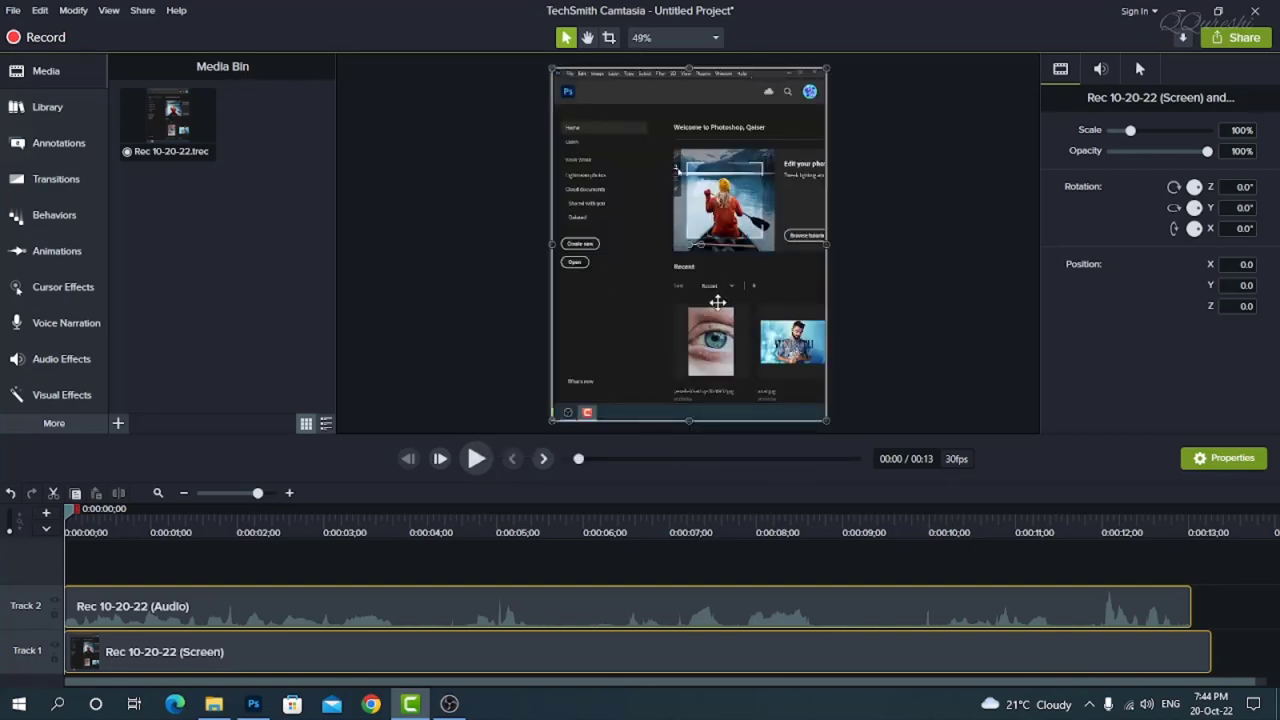
mouse_move(684, 386)
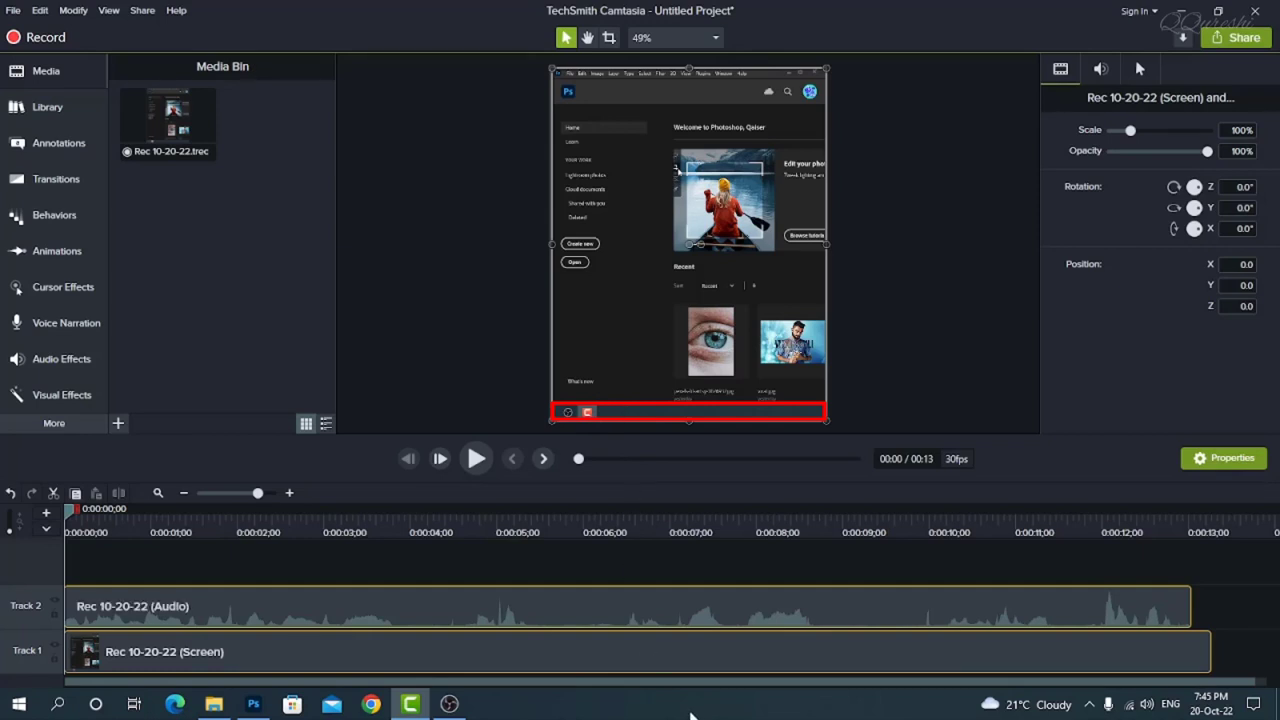
right_click(690, 704)
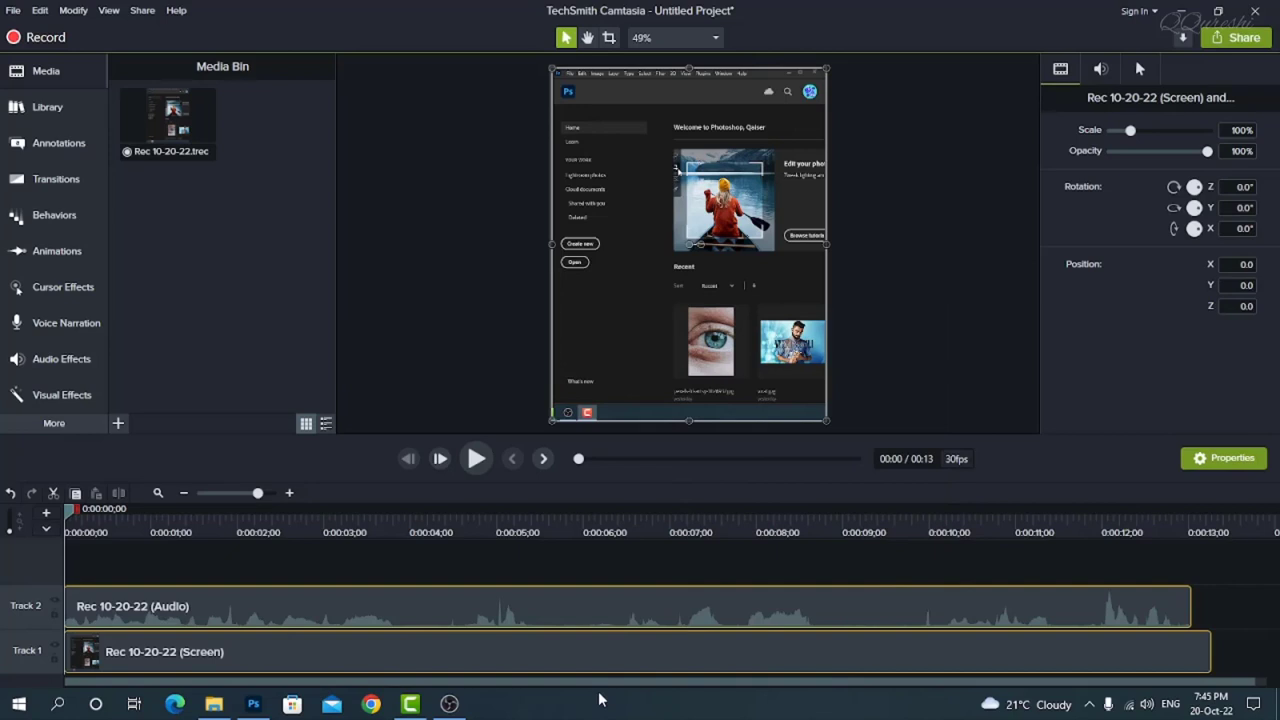
mouse_move(42, 52)
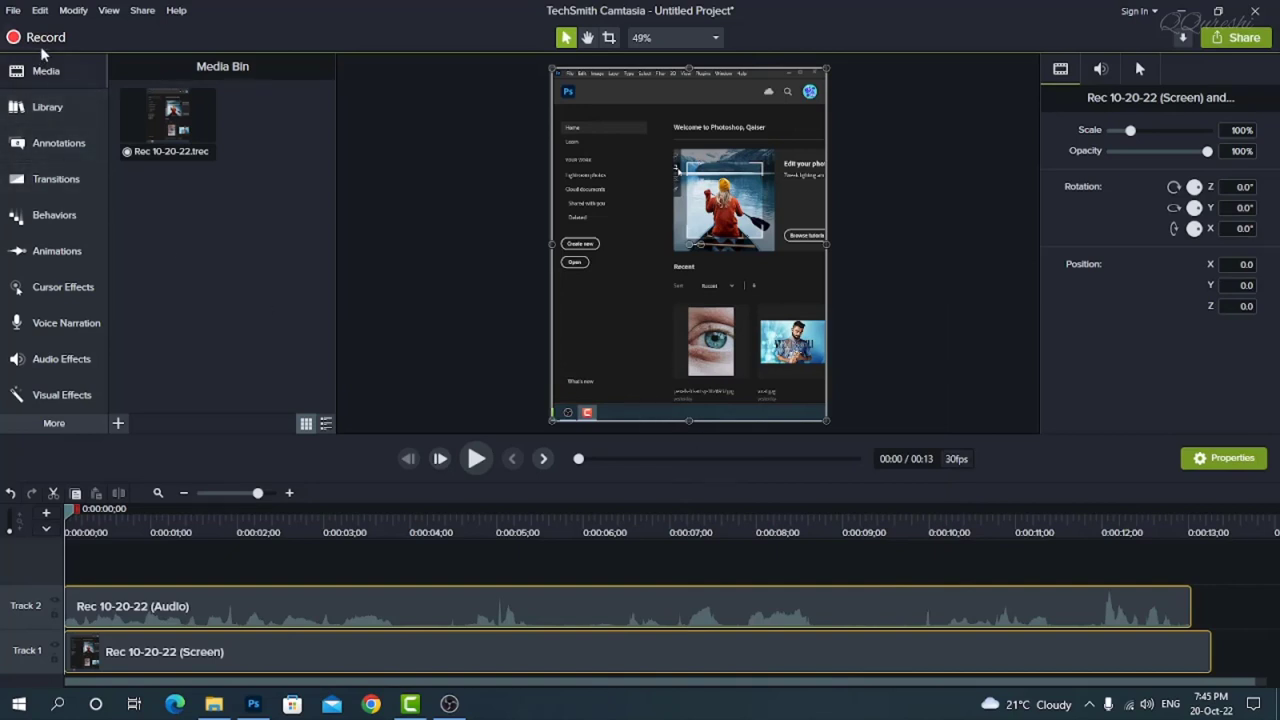
mouse_move(144, 424)
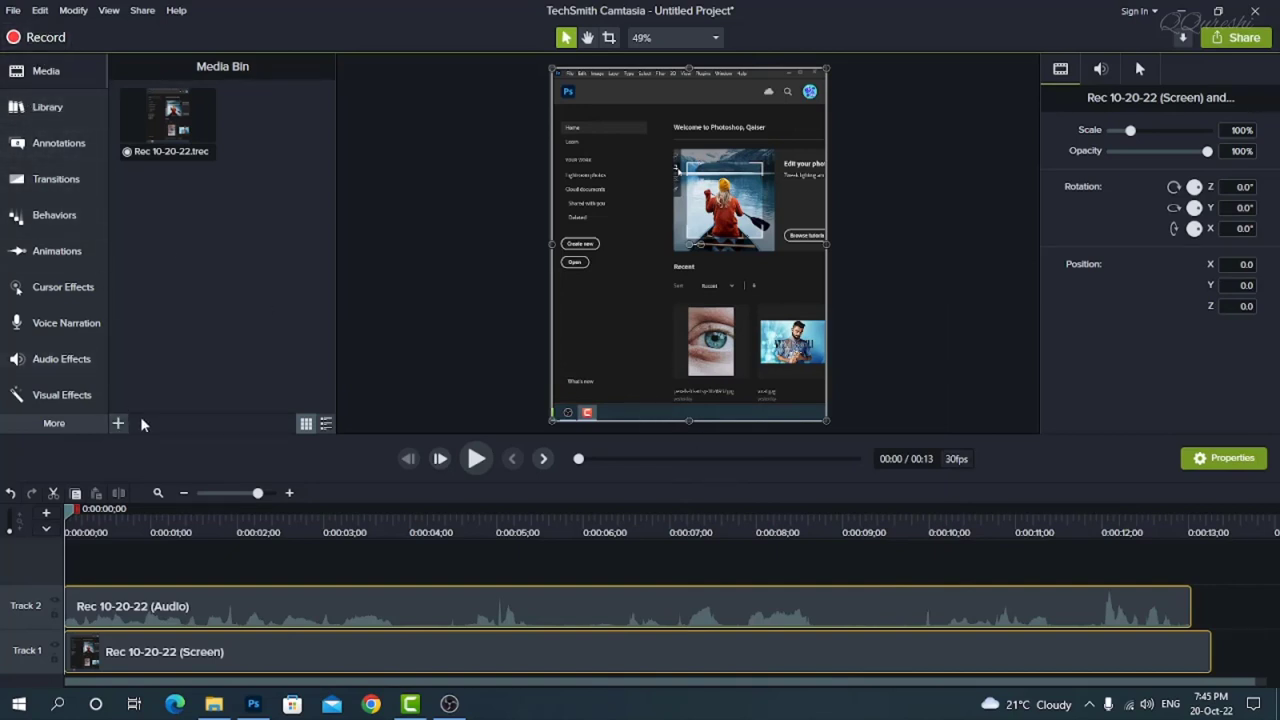
Import the Untitled-1 'Like and Subscribe' image via the Media Bin's Import Media
click(116, 424)
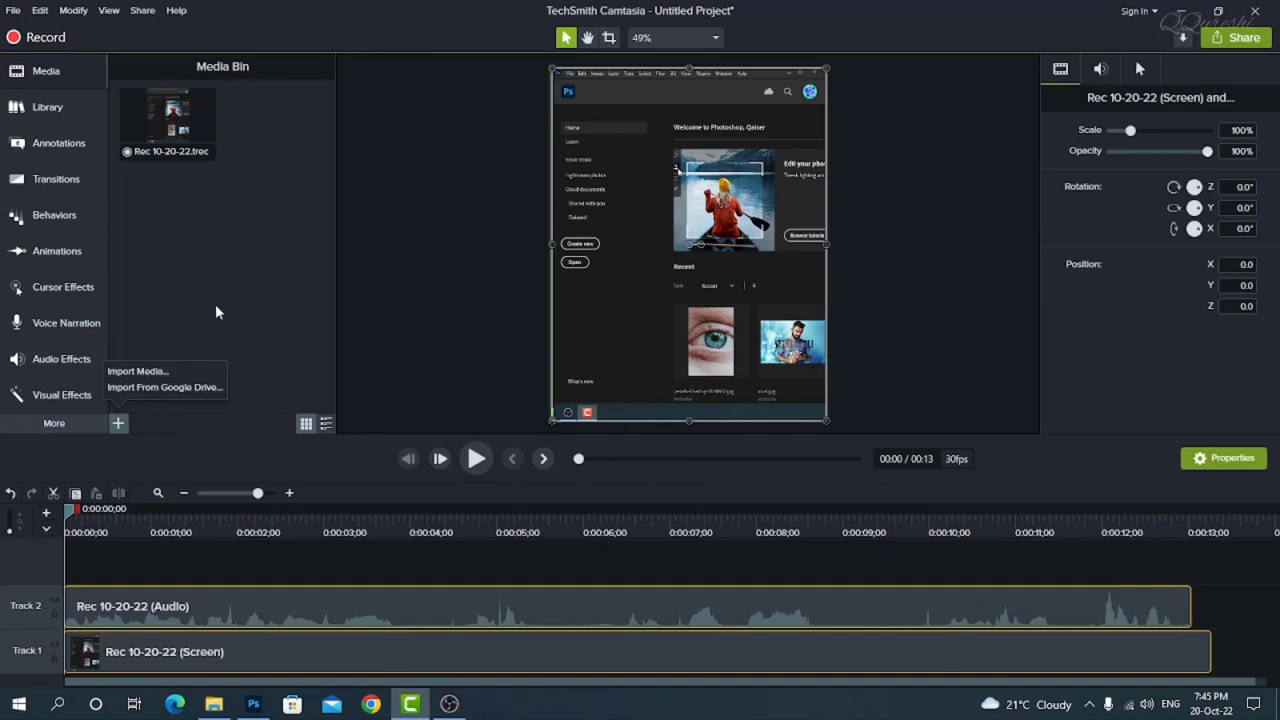
click(138, 370)
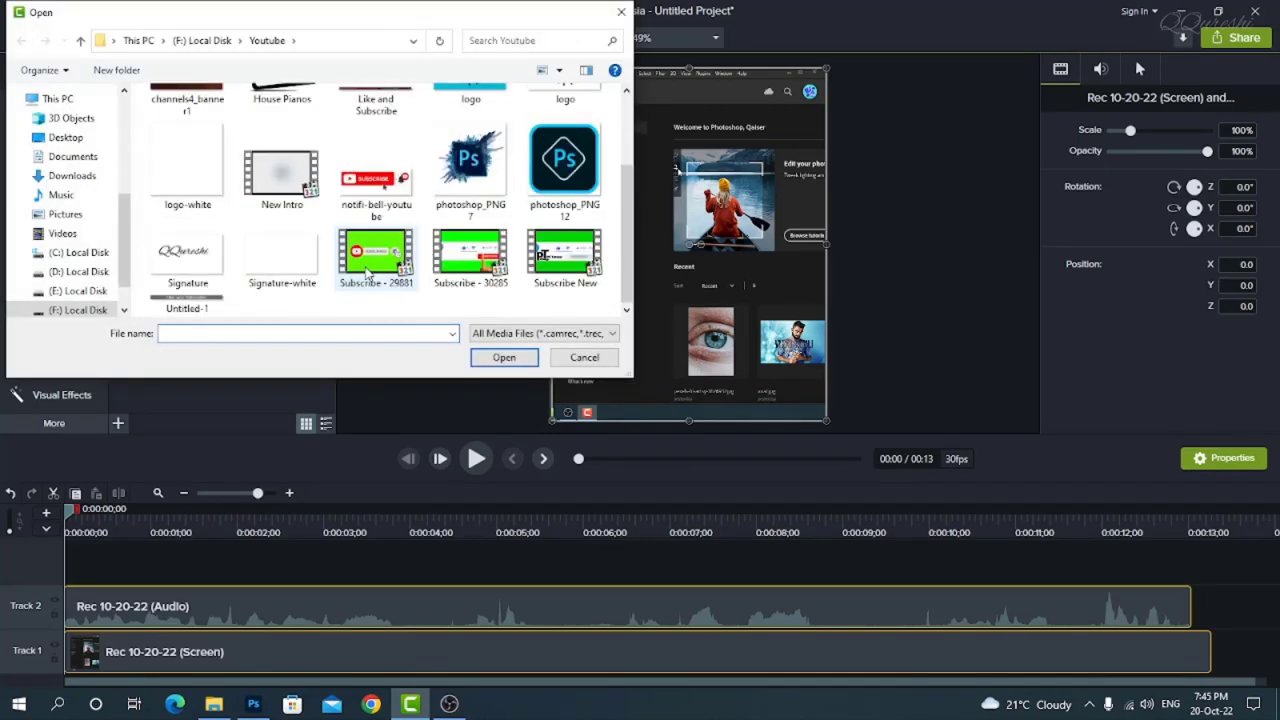
mouse_move(628, 244)
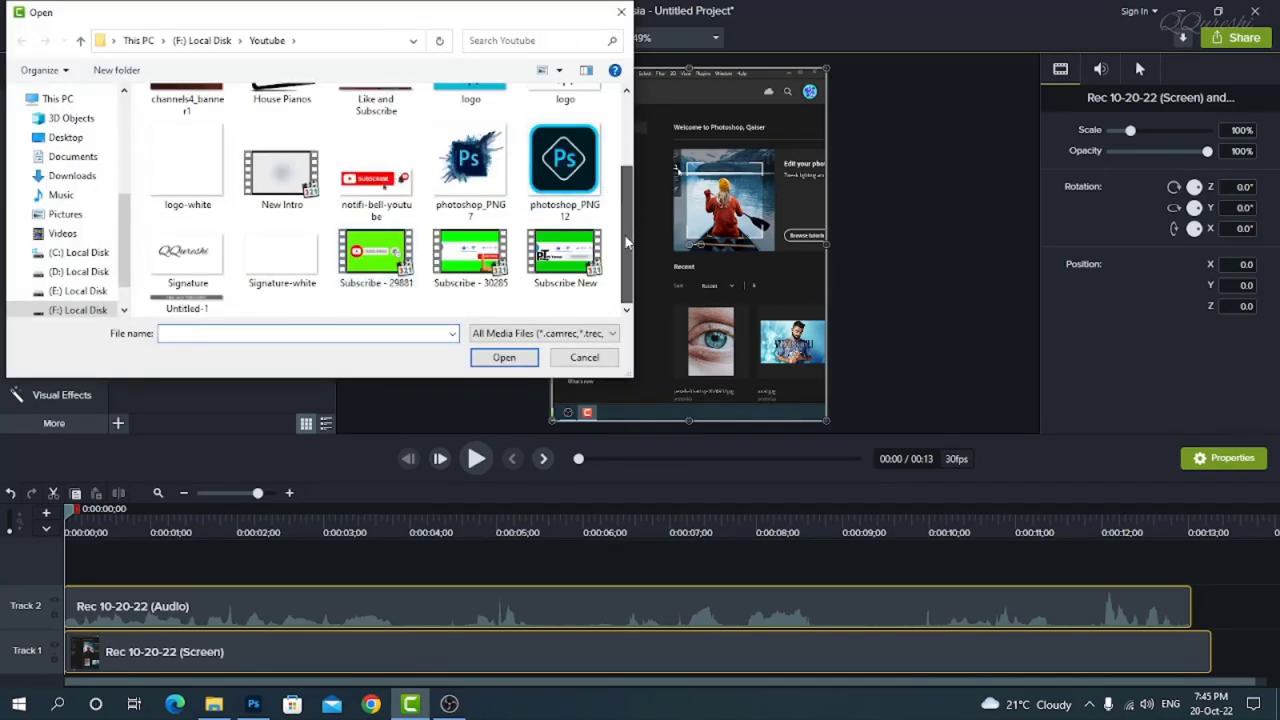
click(188, 308)
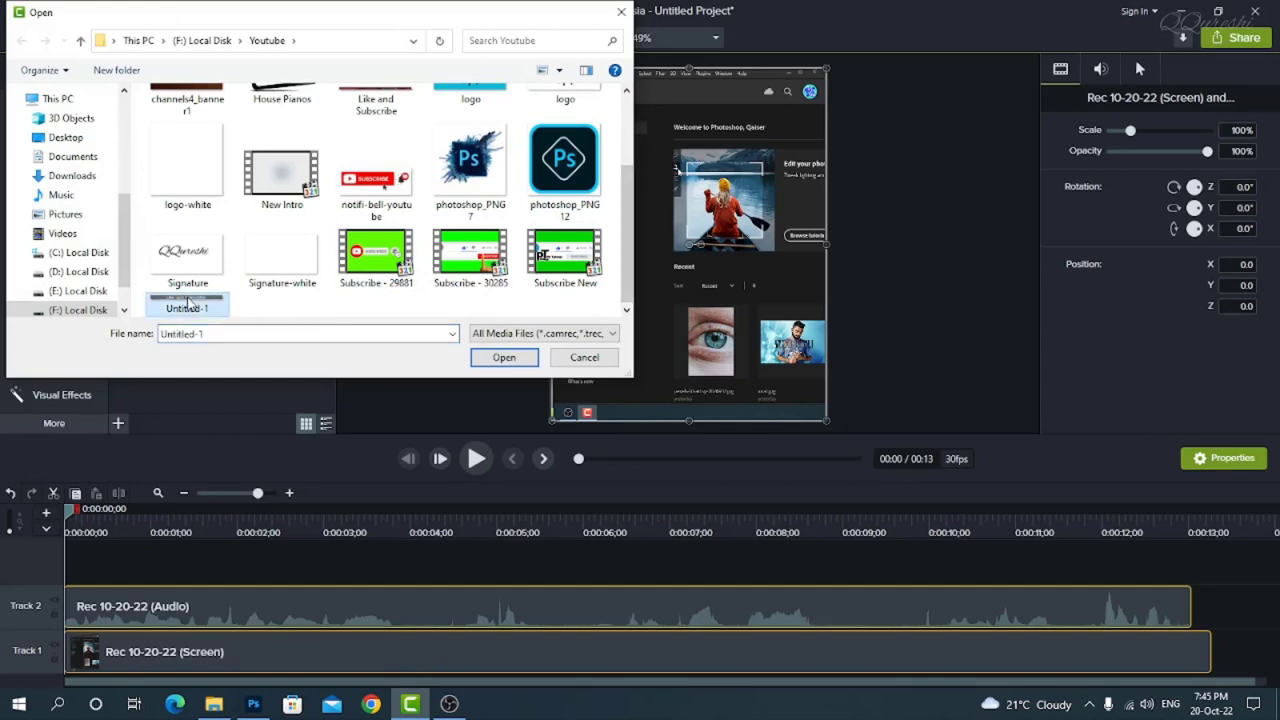
click(504, 356)
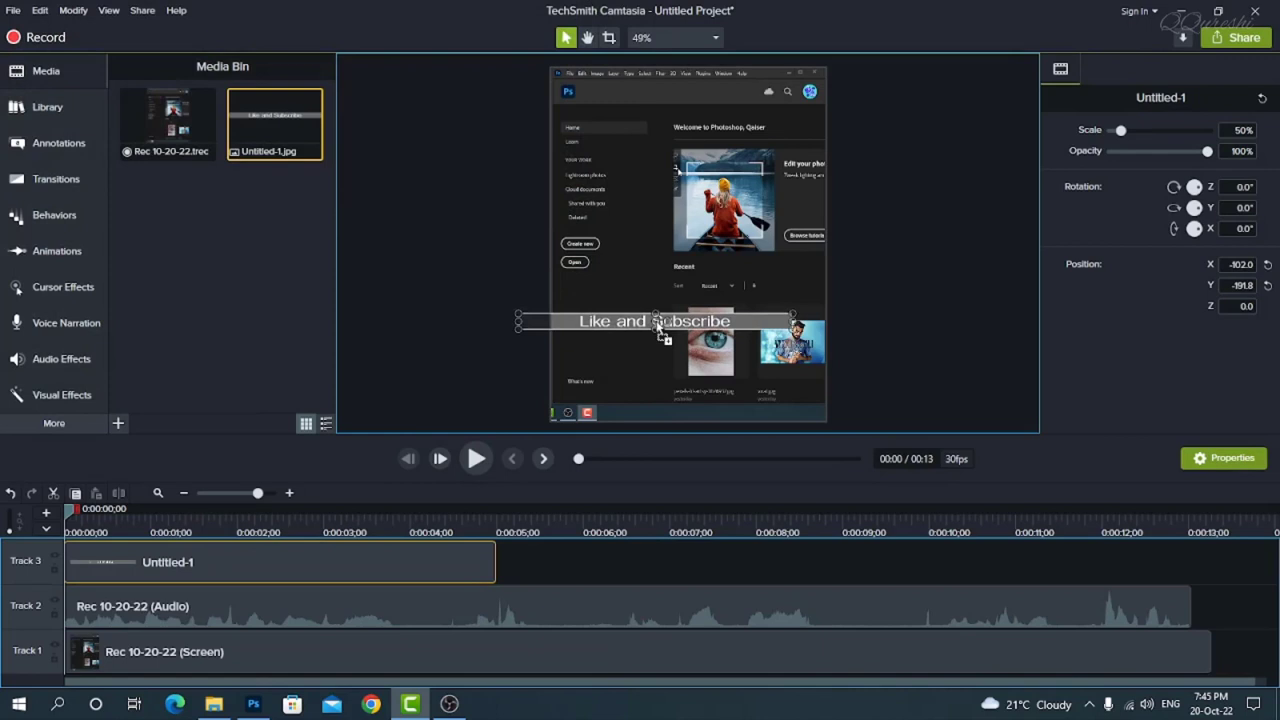
Drag the Like and Subscribe sticker down over the taskbar strip at the canvas bottom
drag(656, 320, 696, 400)
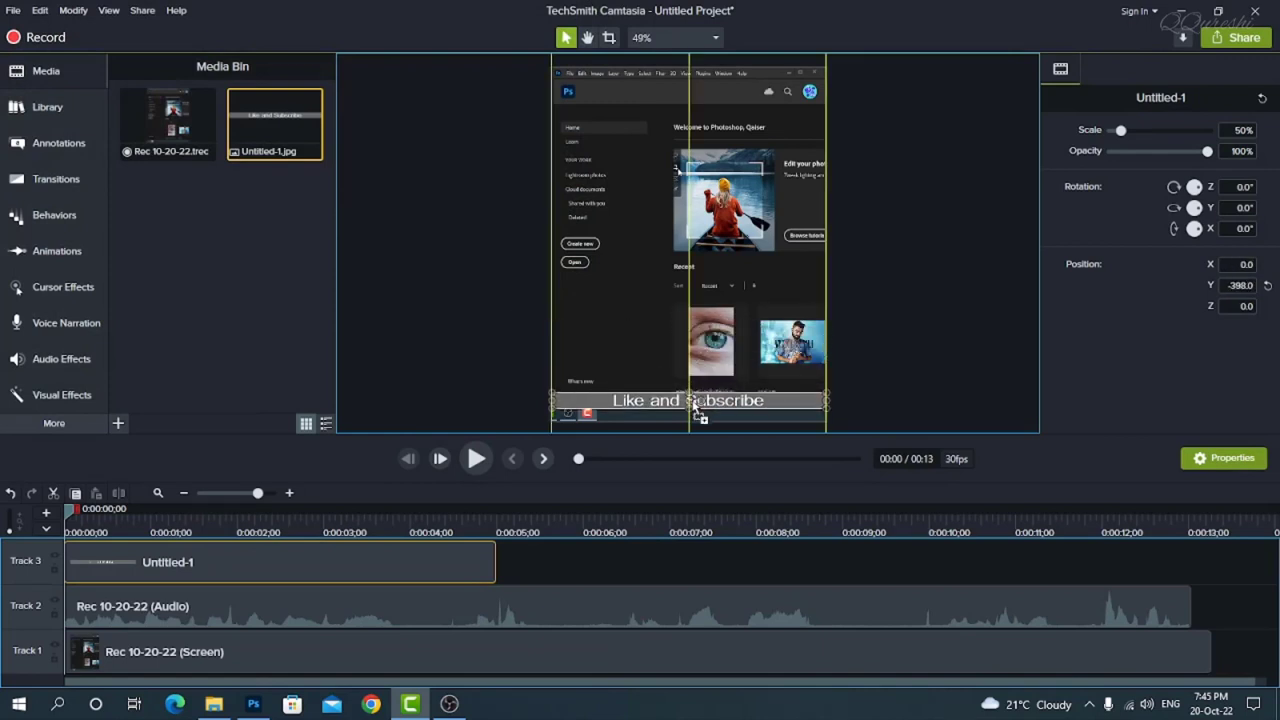
drag(690, 400, 690, 412)
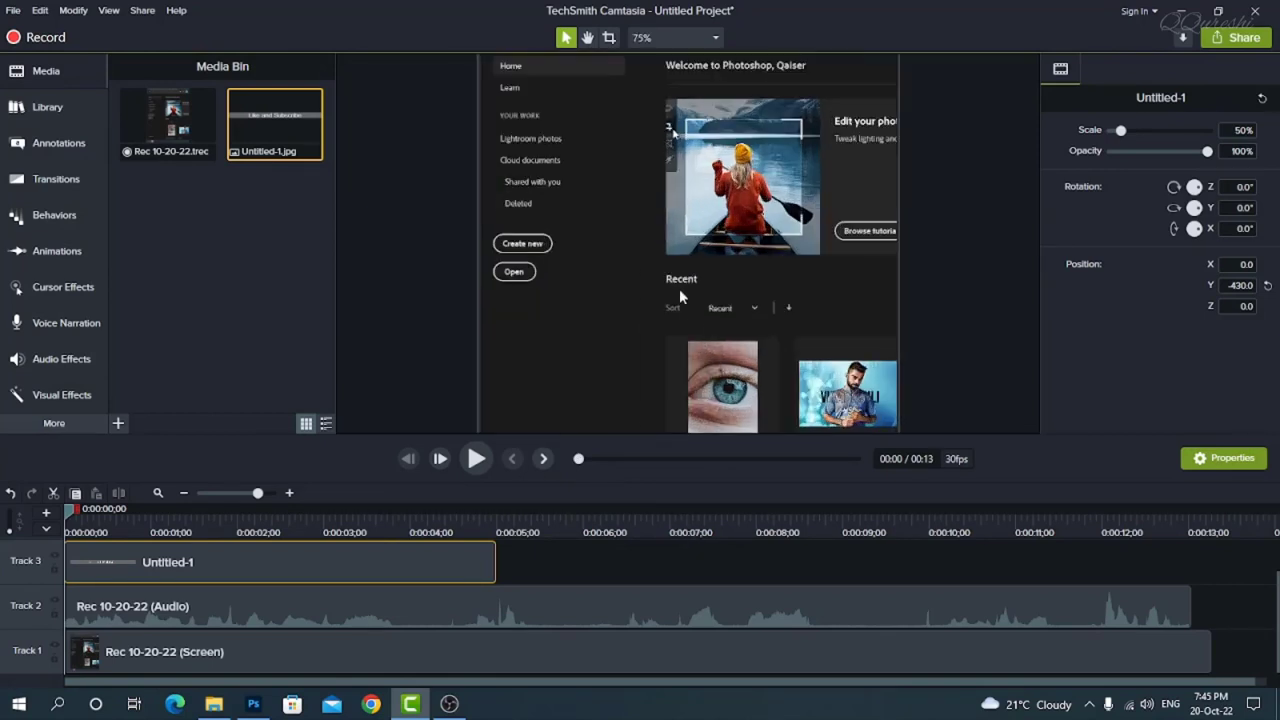
mouse_move(634, 368)
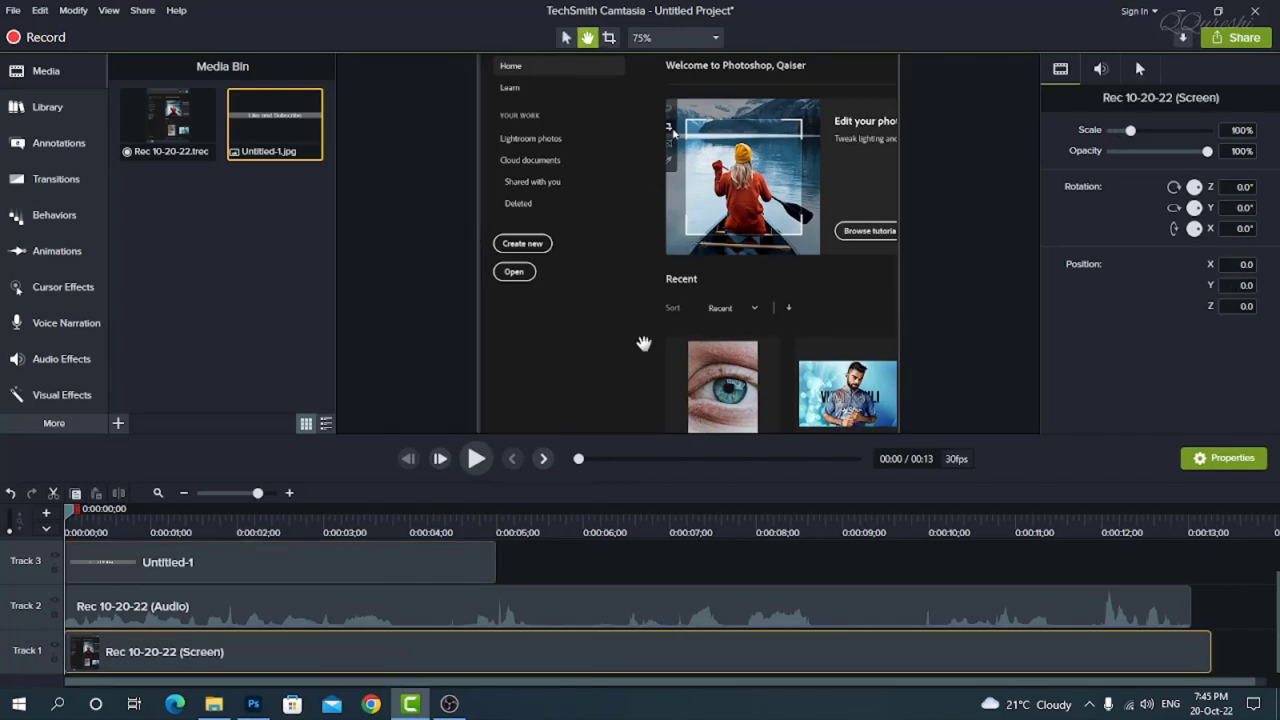
scroll(down, 3)
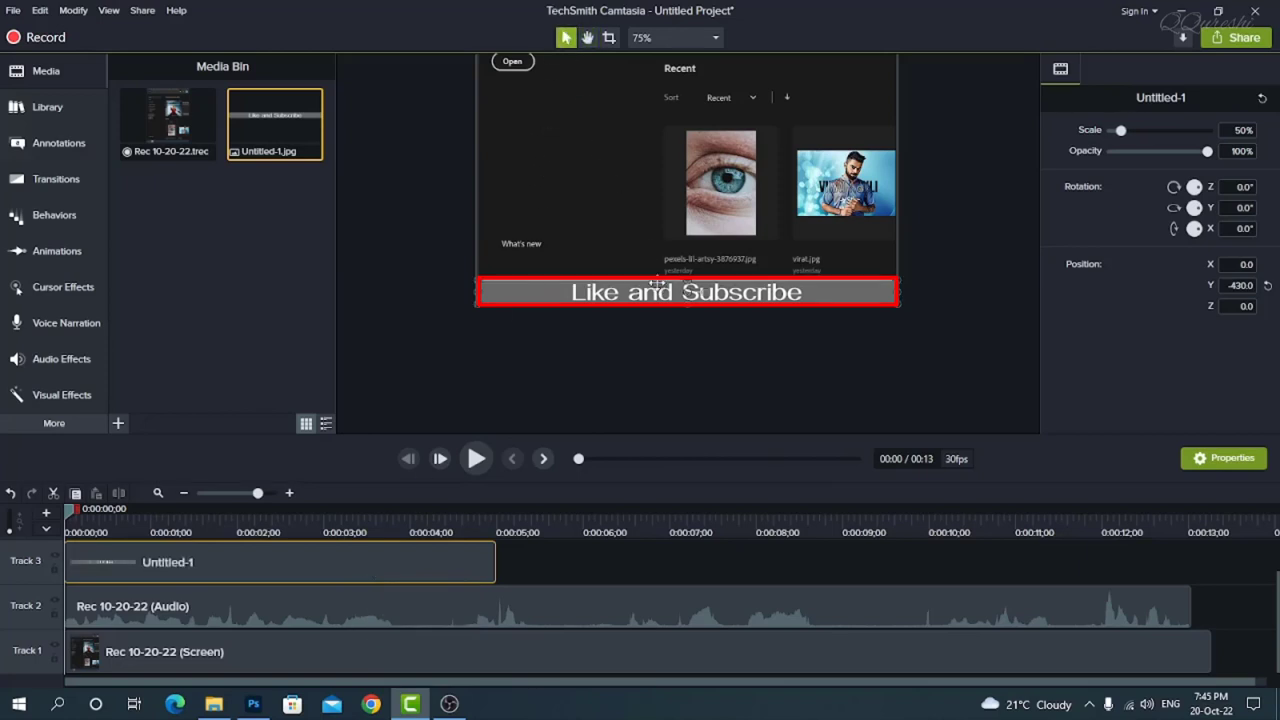
drag(686, 292, 686, 252)
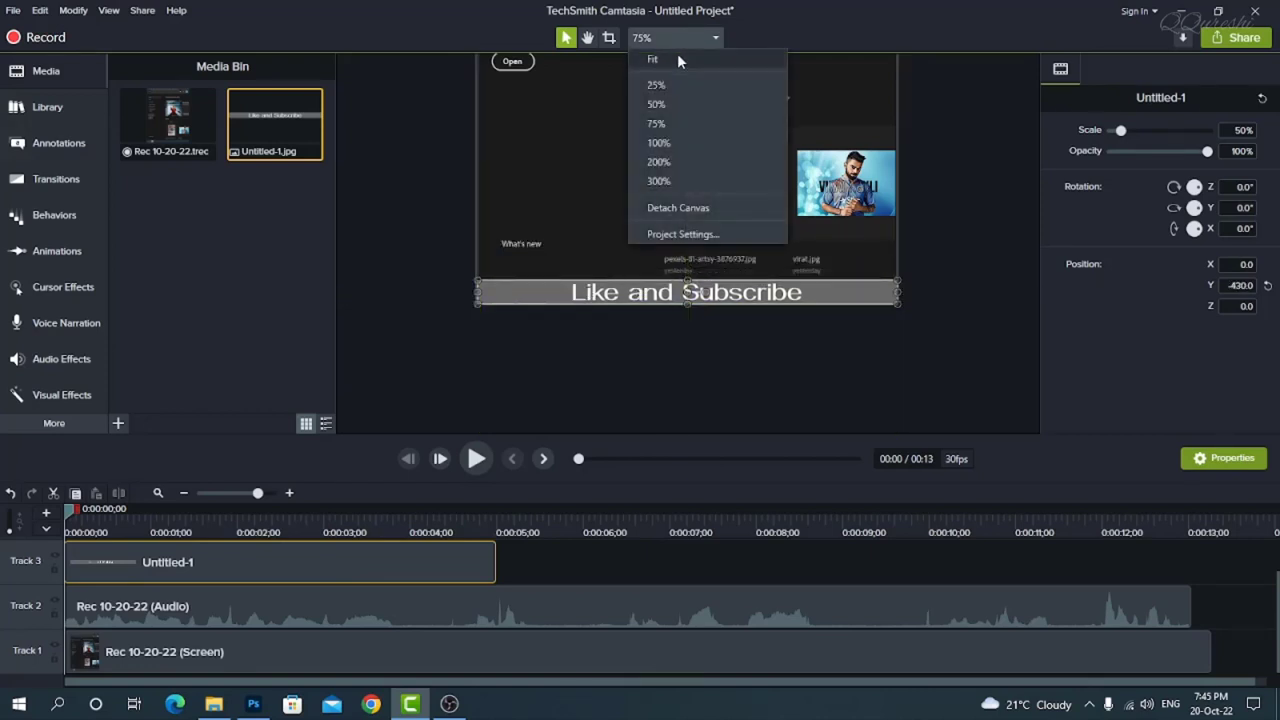
Preview the sticker timing and select the old screen recording for removal
click(652, 60)
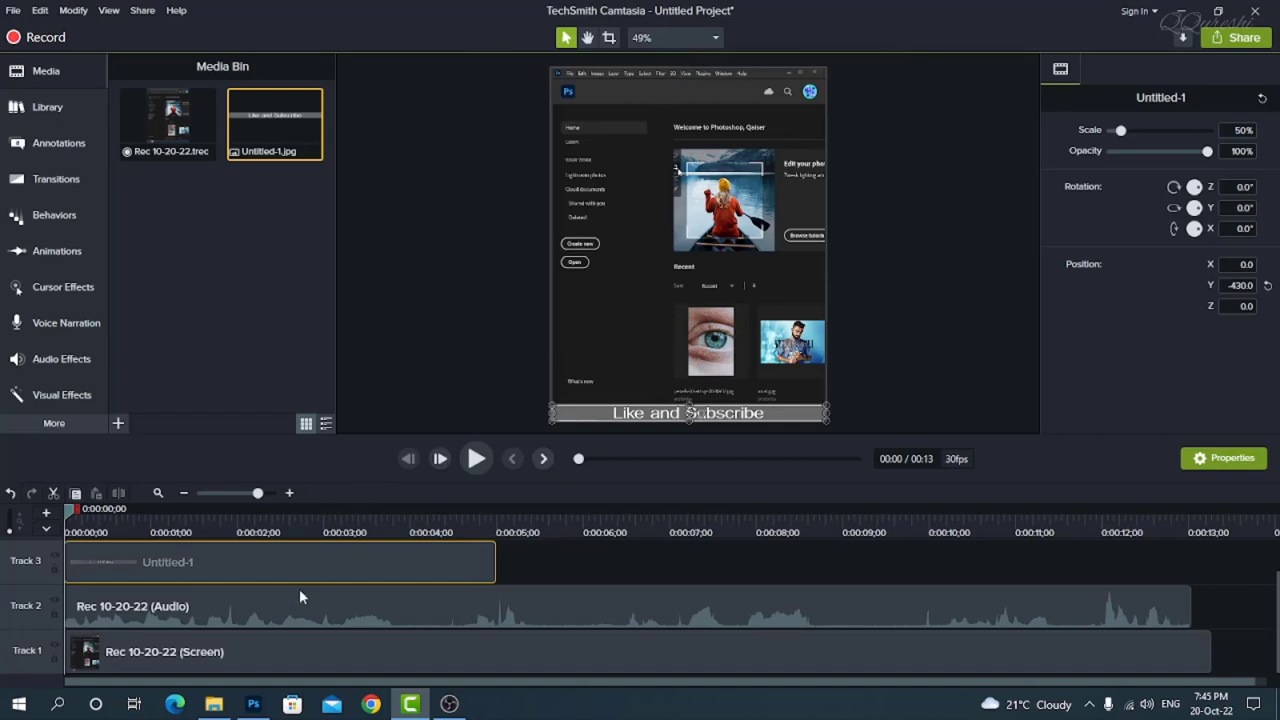
click(476, 458)
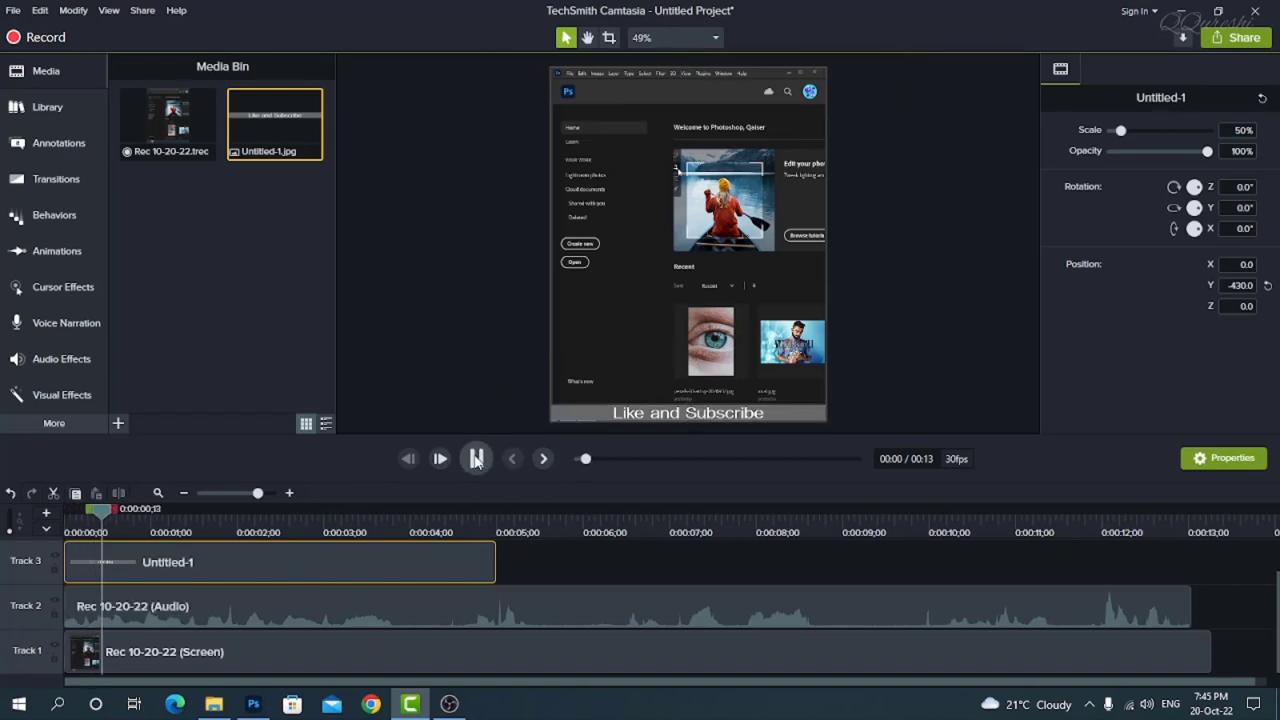
click(440, 458)
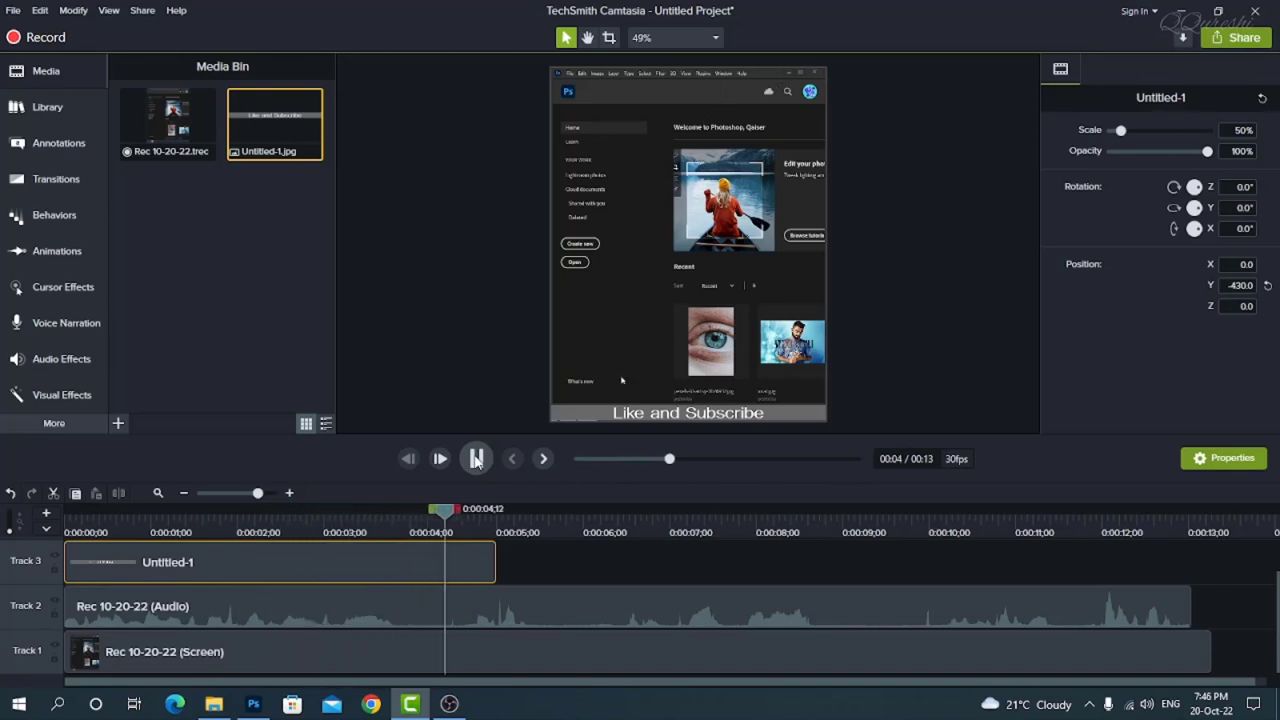
click(476, 458)
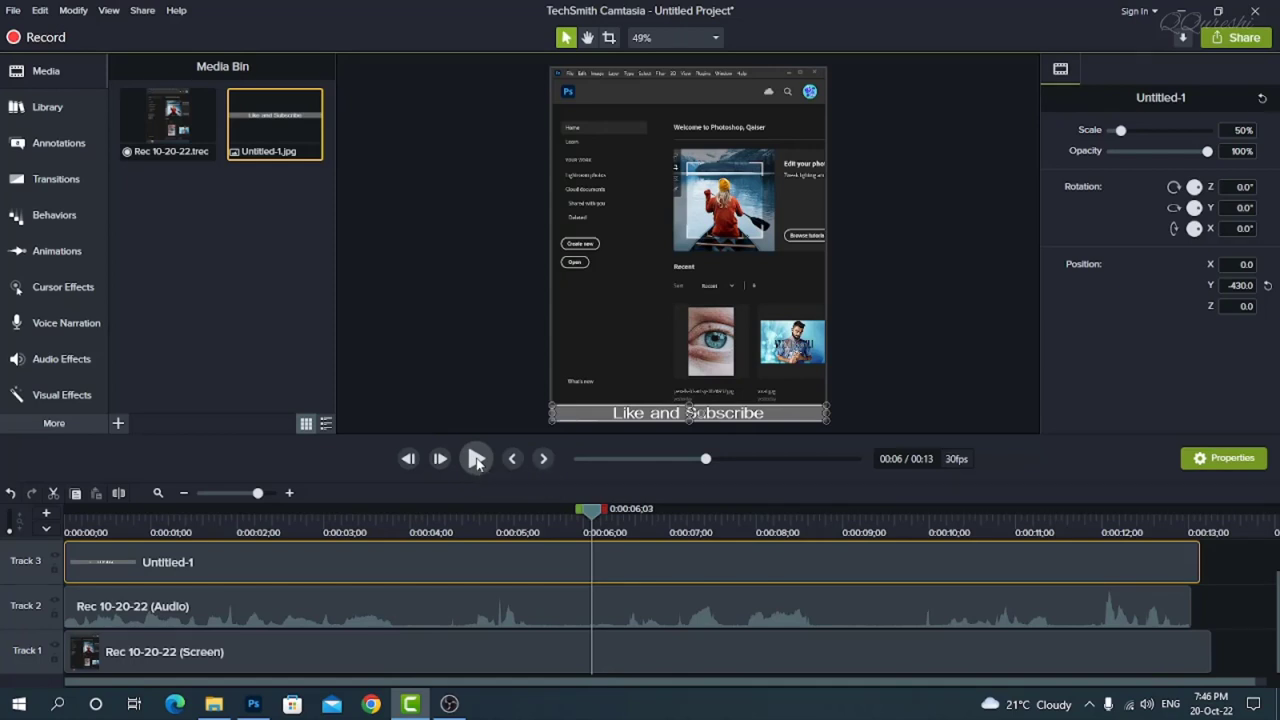
click(476, 458)
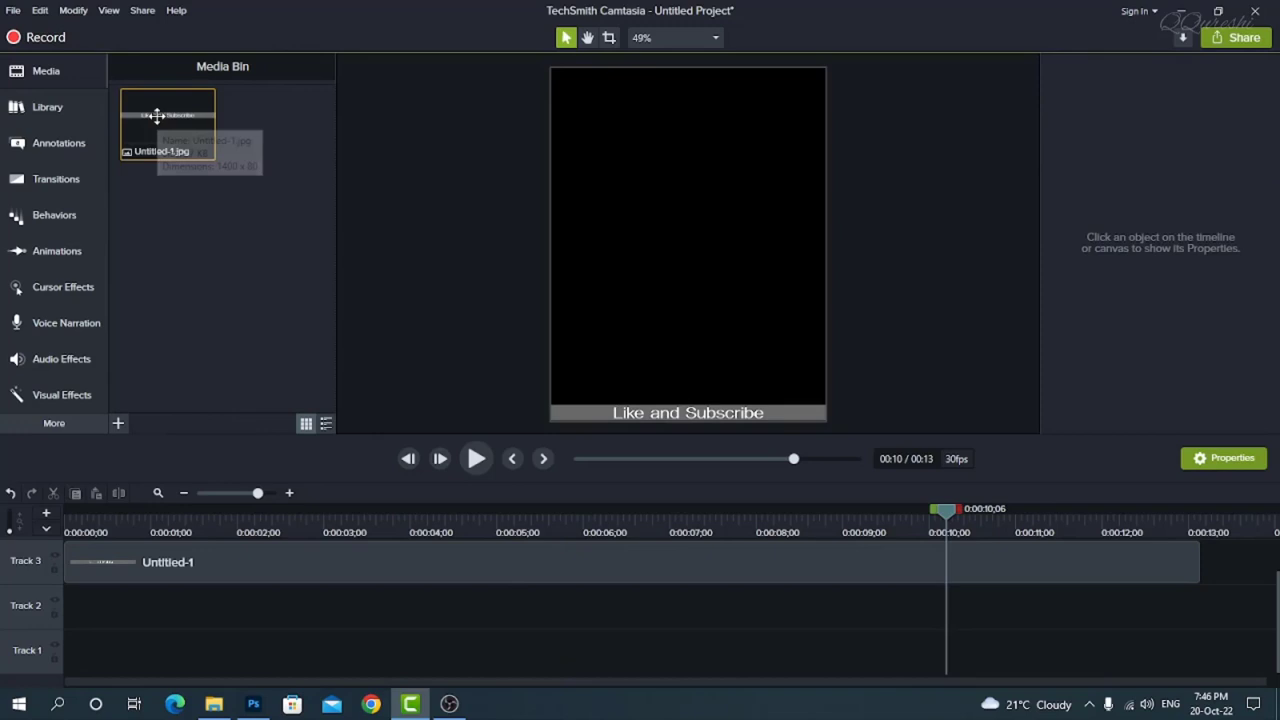
mouse_move(164, 116)
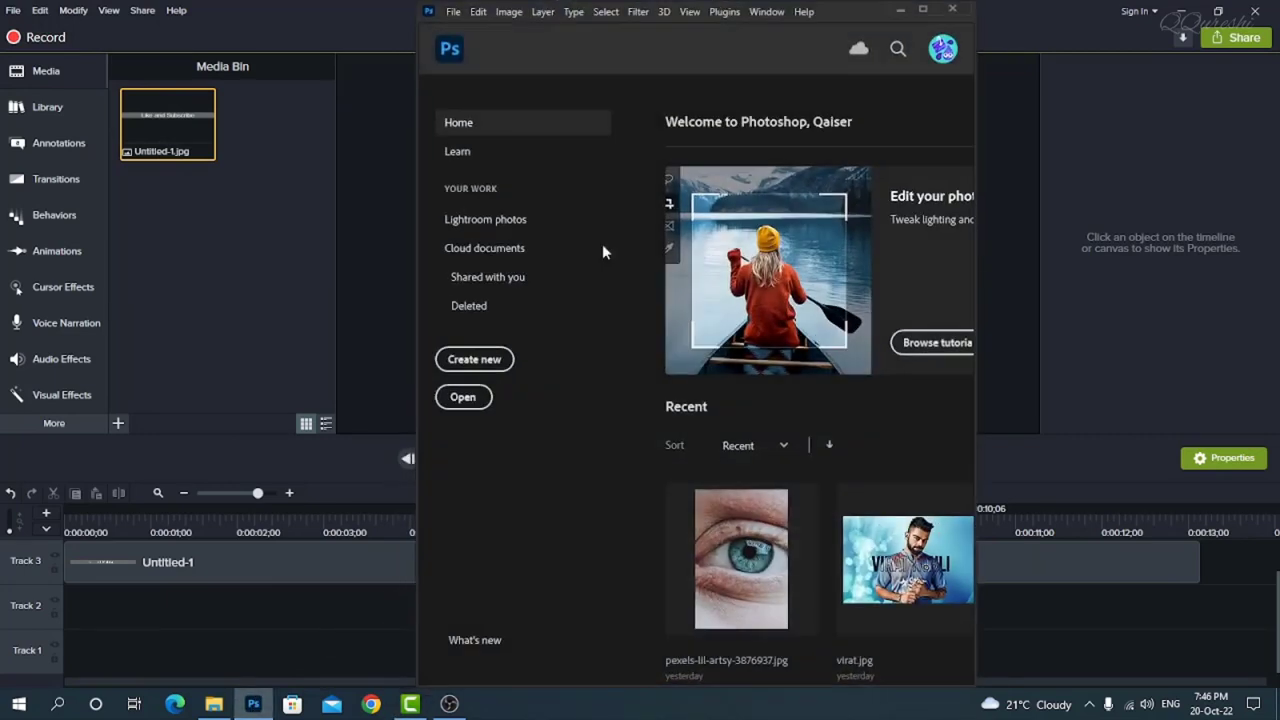
Bring up the Photoshop window to frame it in the 700x900 capture area
click(922, 8)
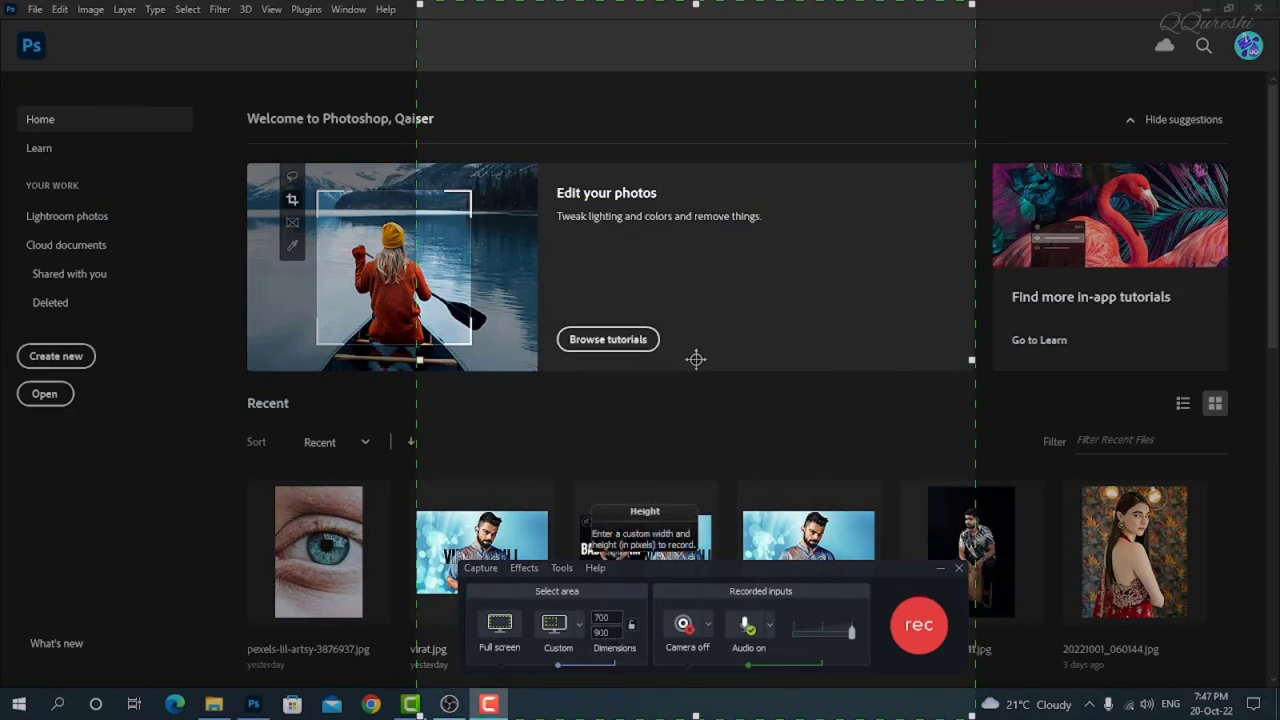
mouse_move(1044, 216)
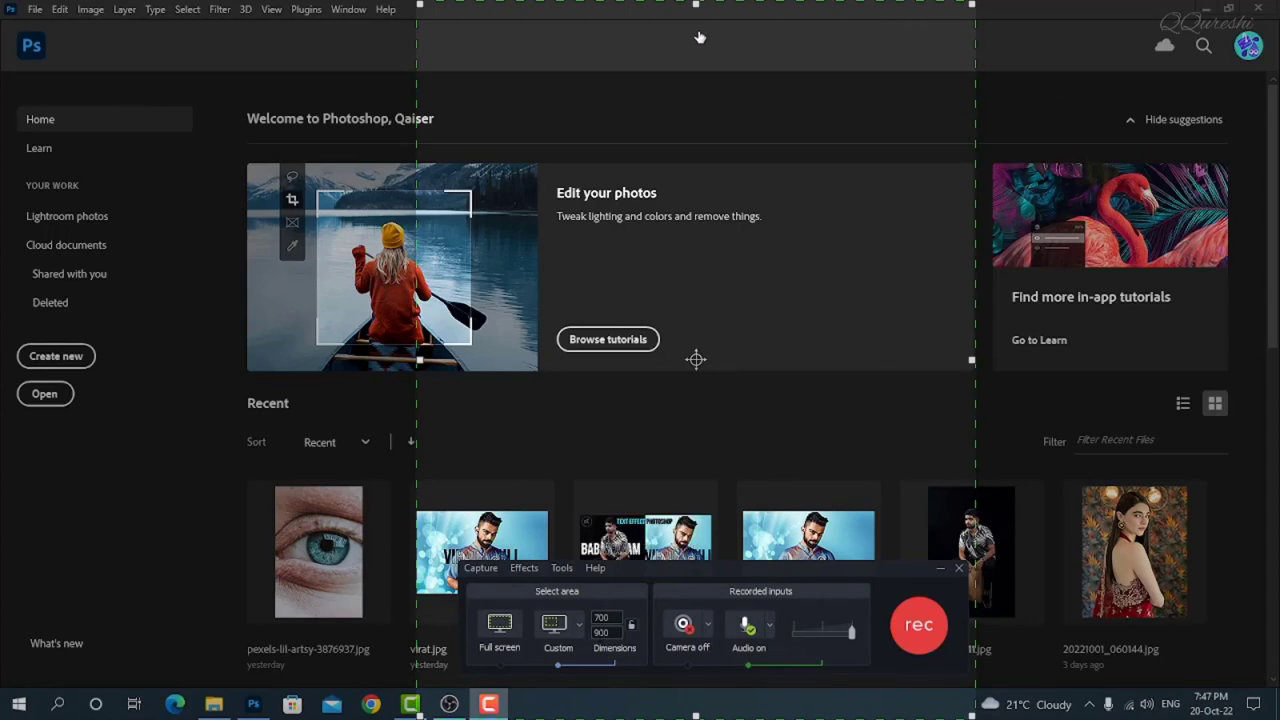
mouse_move(976, 596)
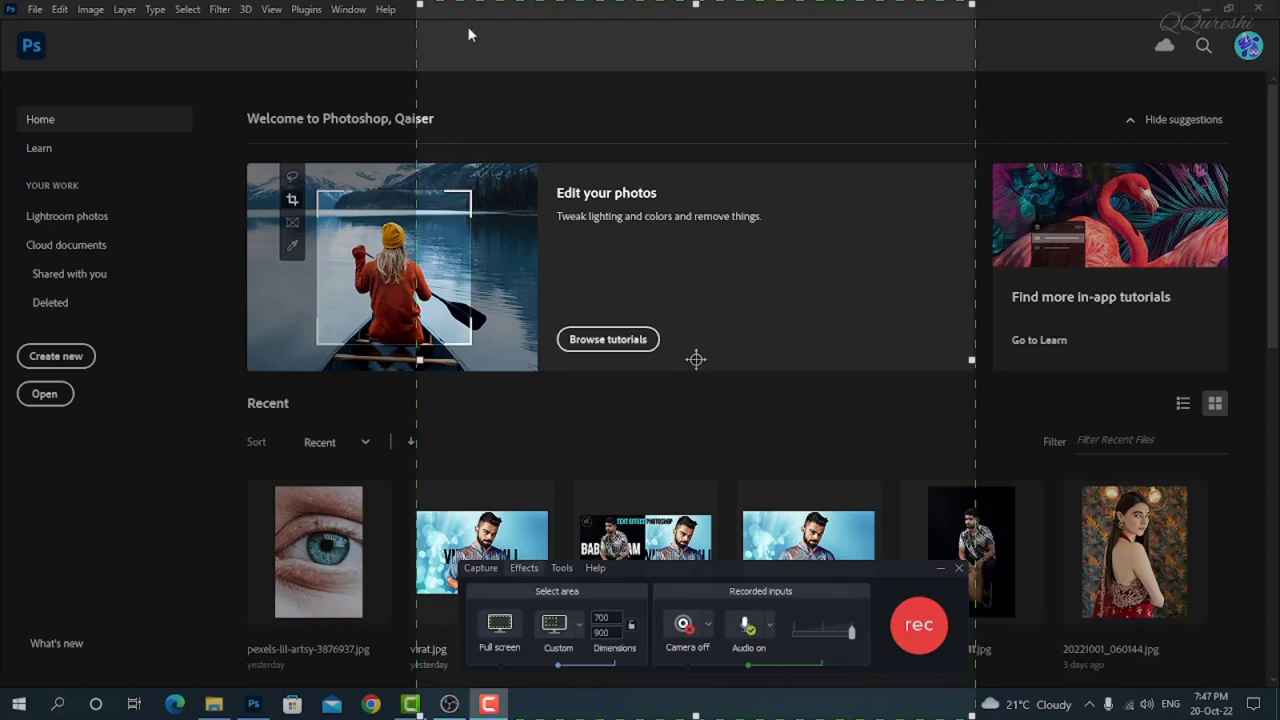
mouse_move(944, 458)
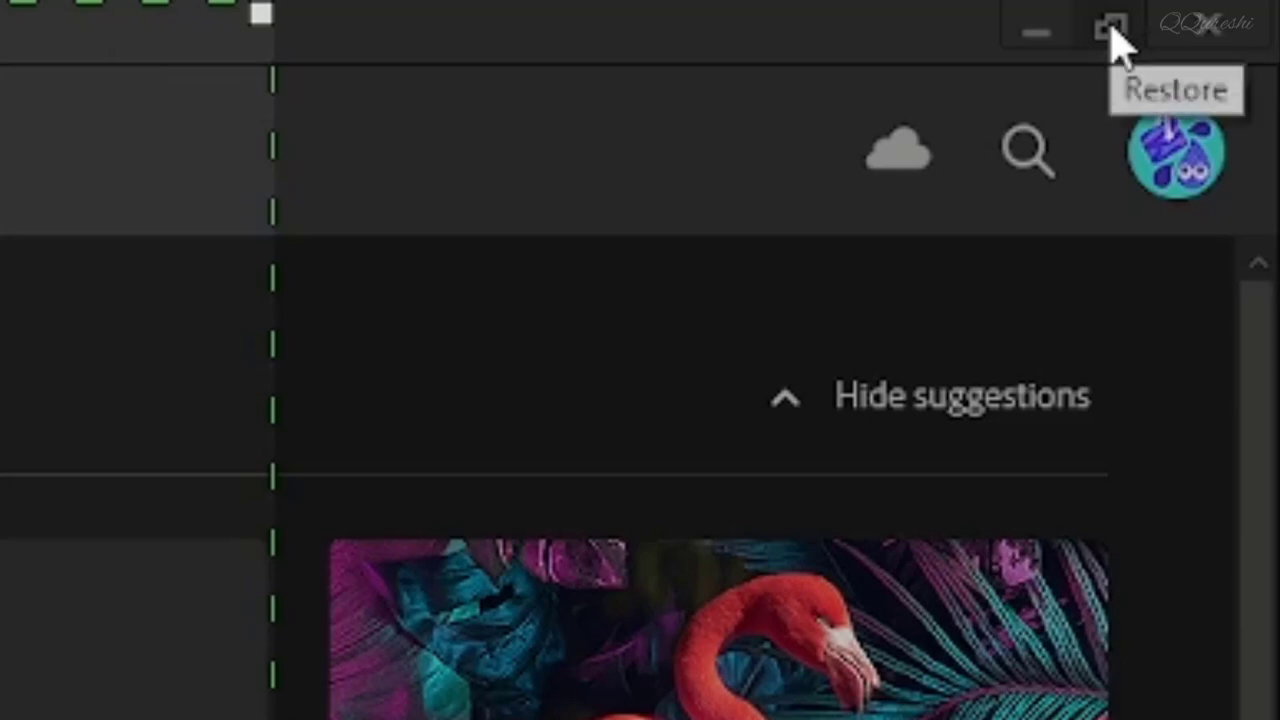
Restore the Photoshop window down so it can be resized to the 700 by 900 capture area
click(1108, 28)
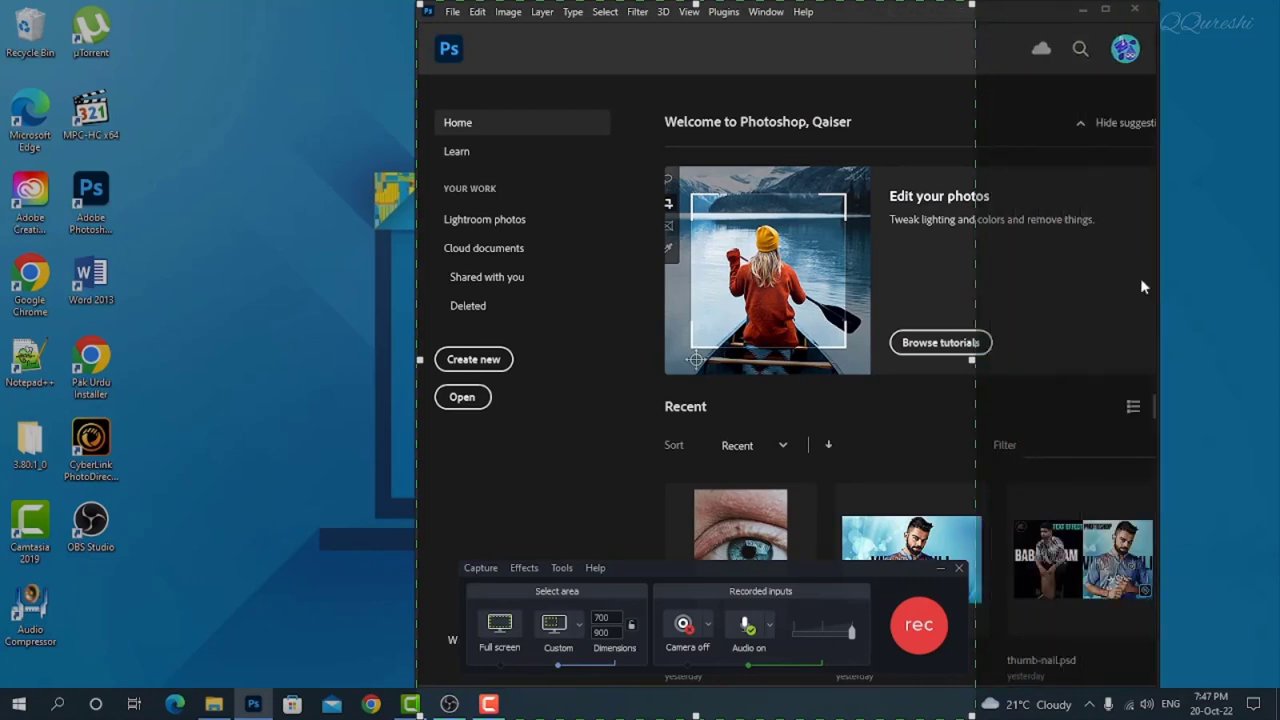
mouse_move(416, 344)
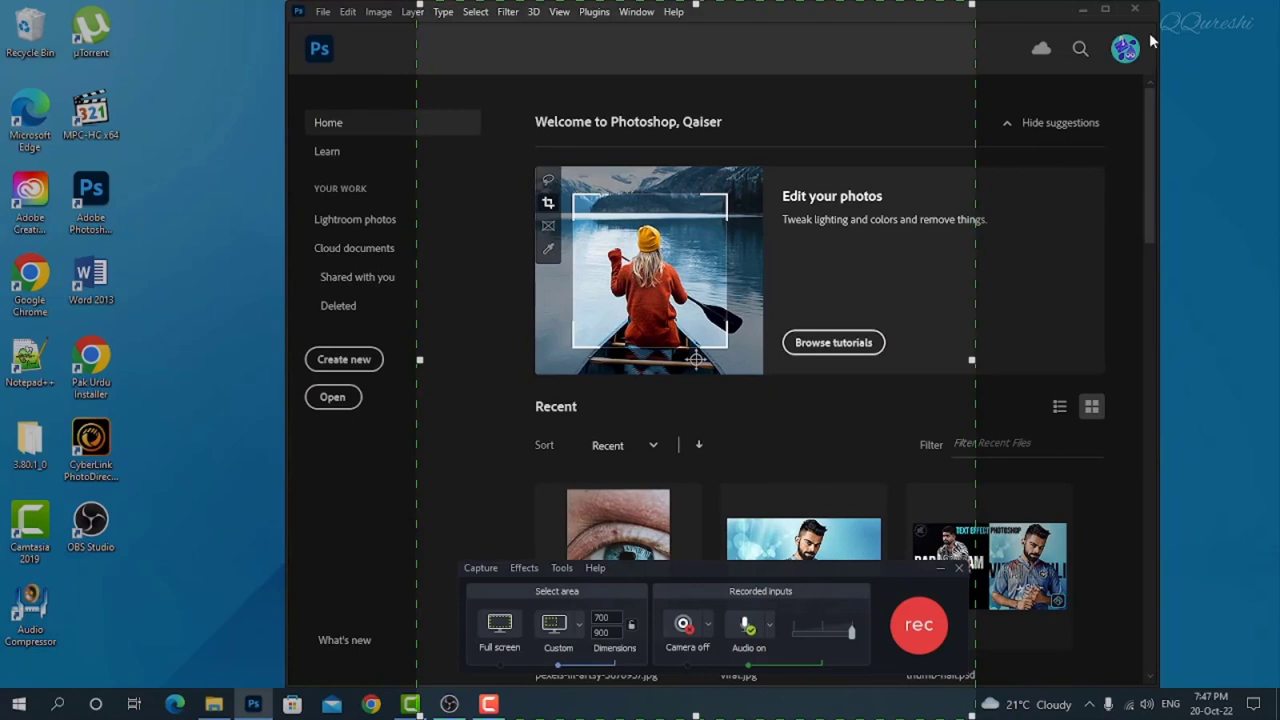
mouse_move(1106, 16)
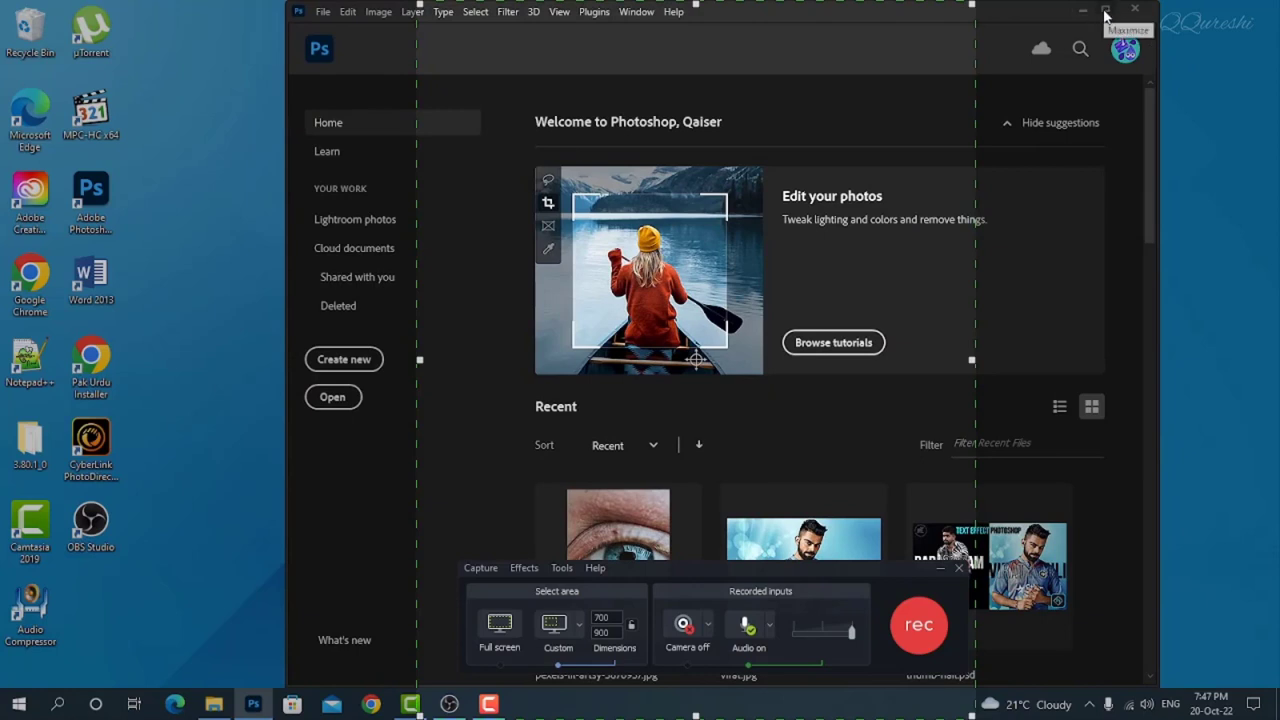
mouse_move(292, 288)
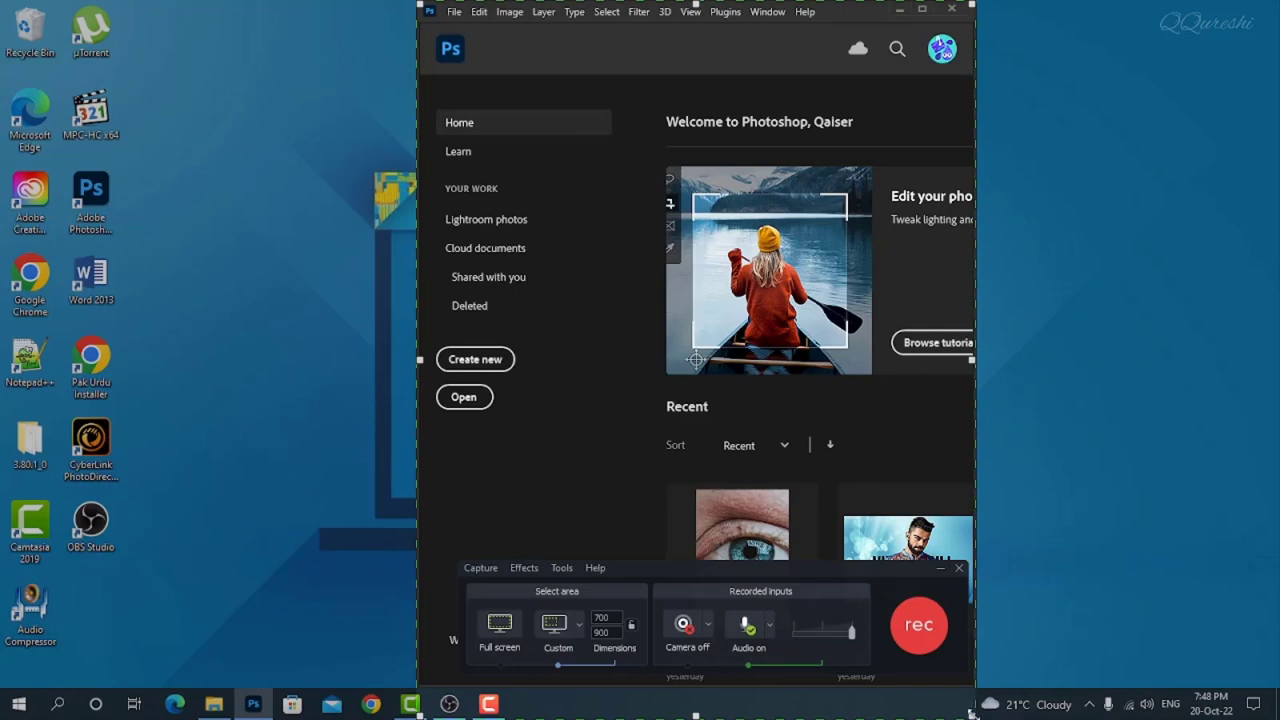
mouse_move(544, 156)
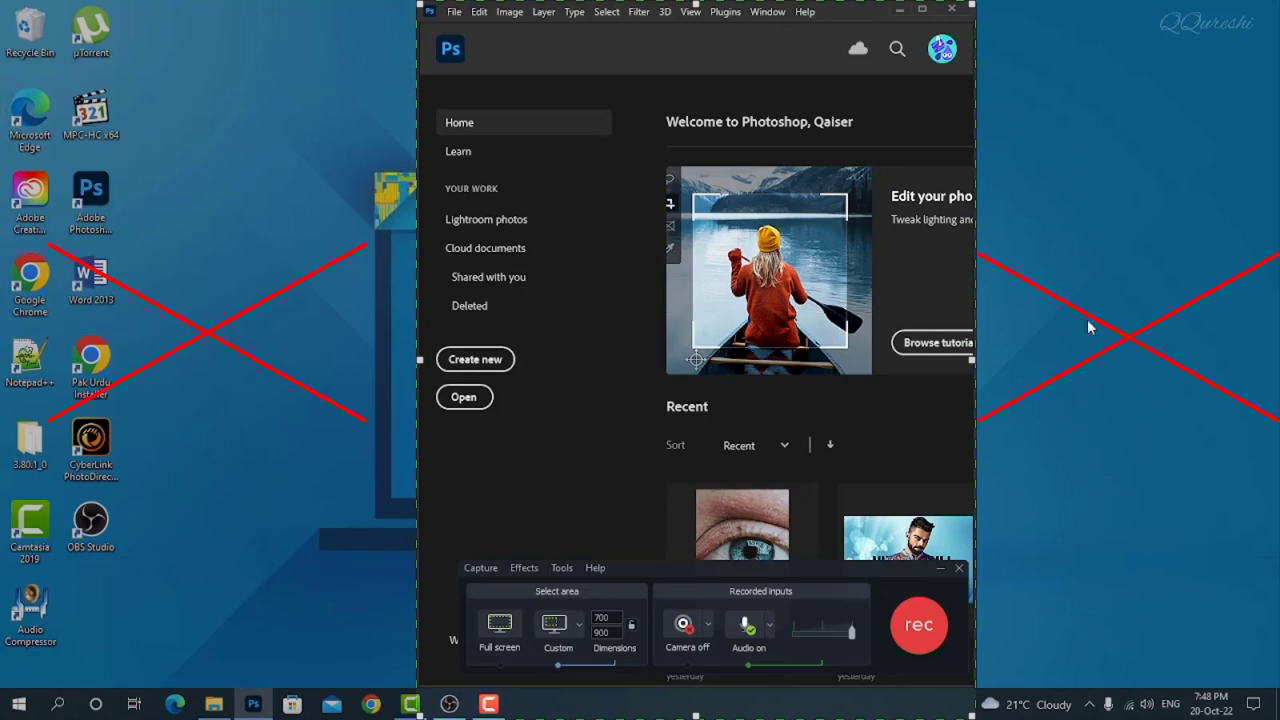
mouse_move(576, 32)
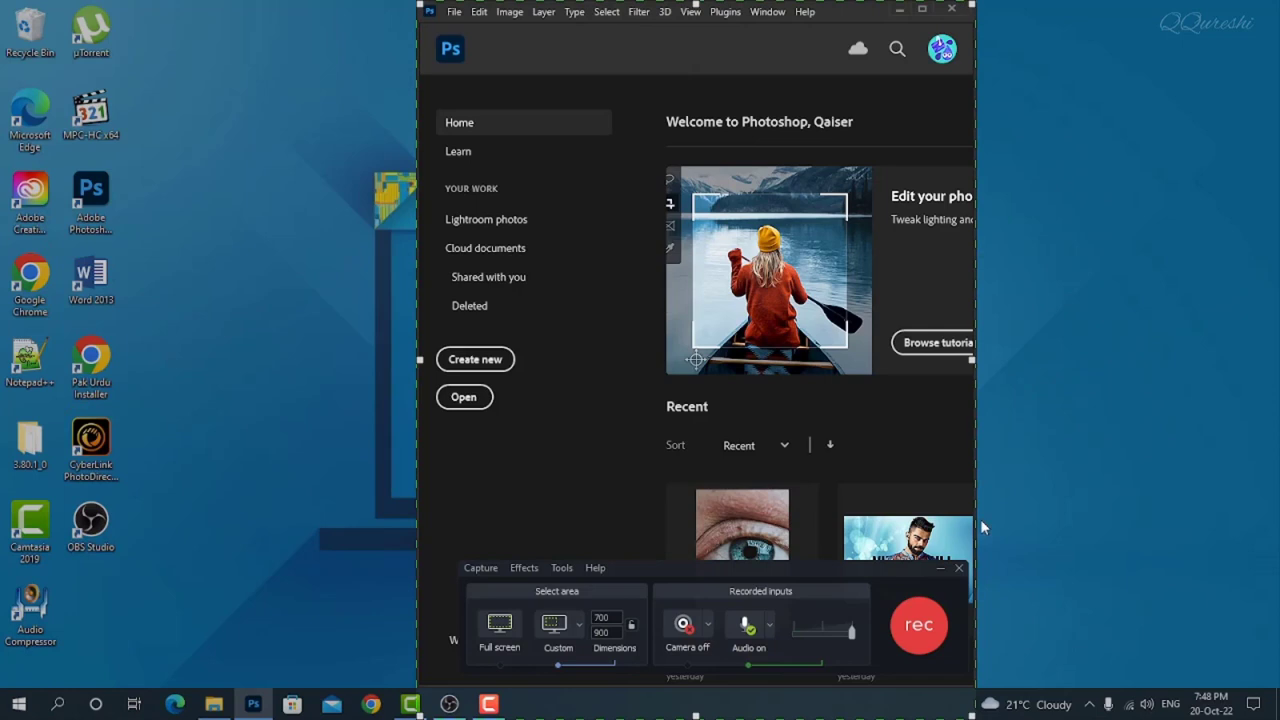
mouse_move(458, 556)
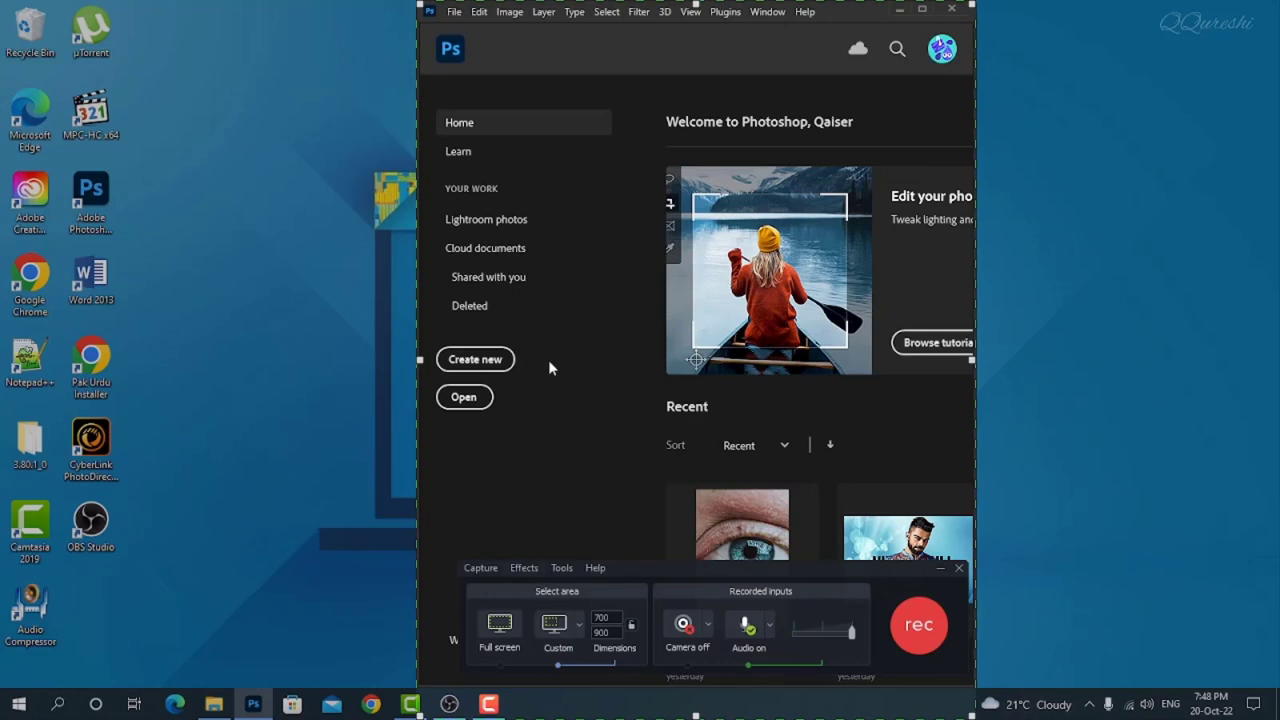
mouse_move(652, 428)
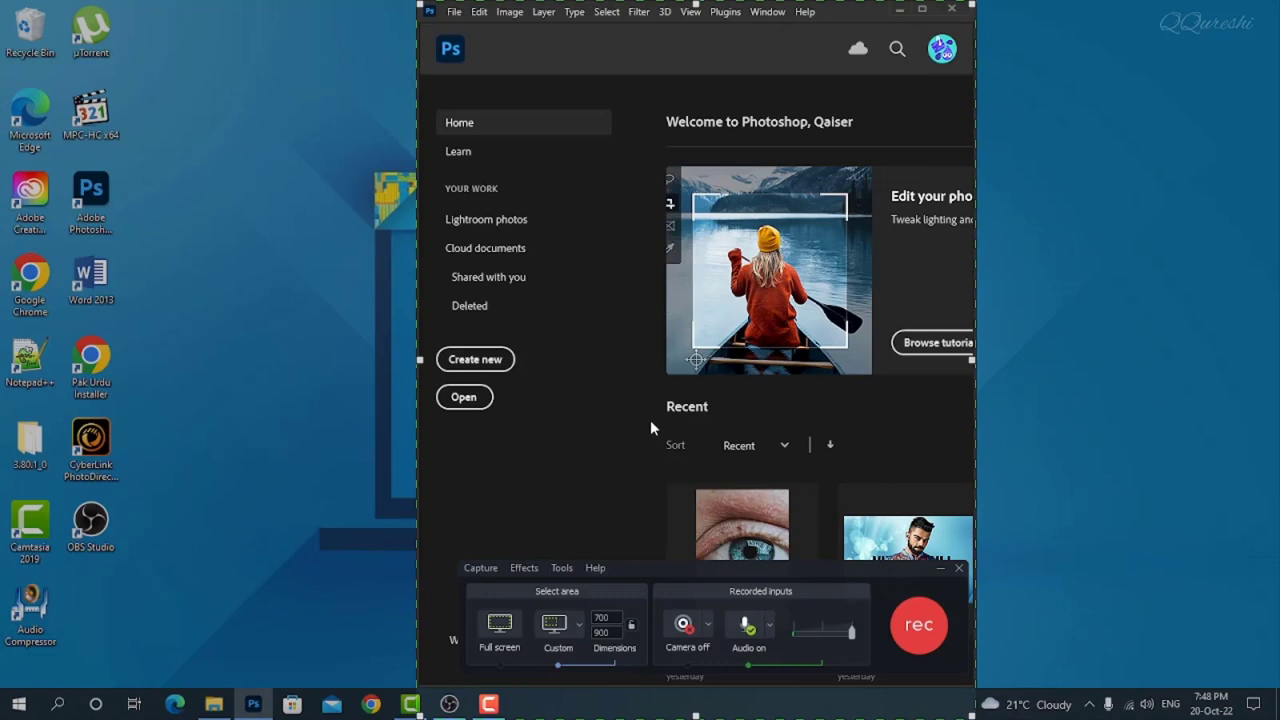
mouse_move(644, 468)
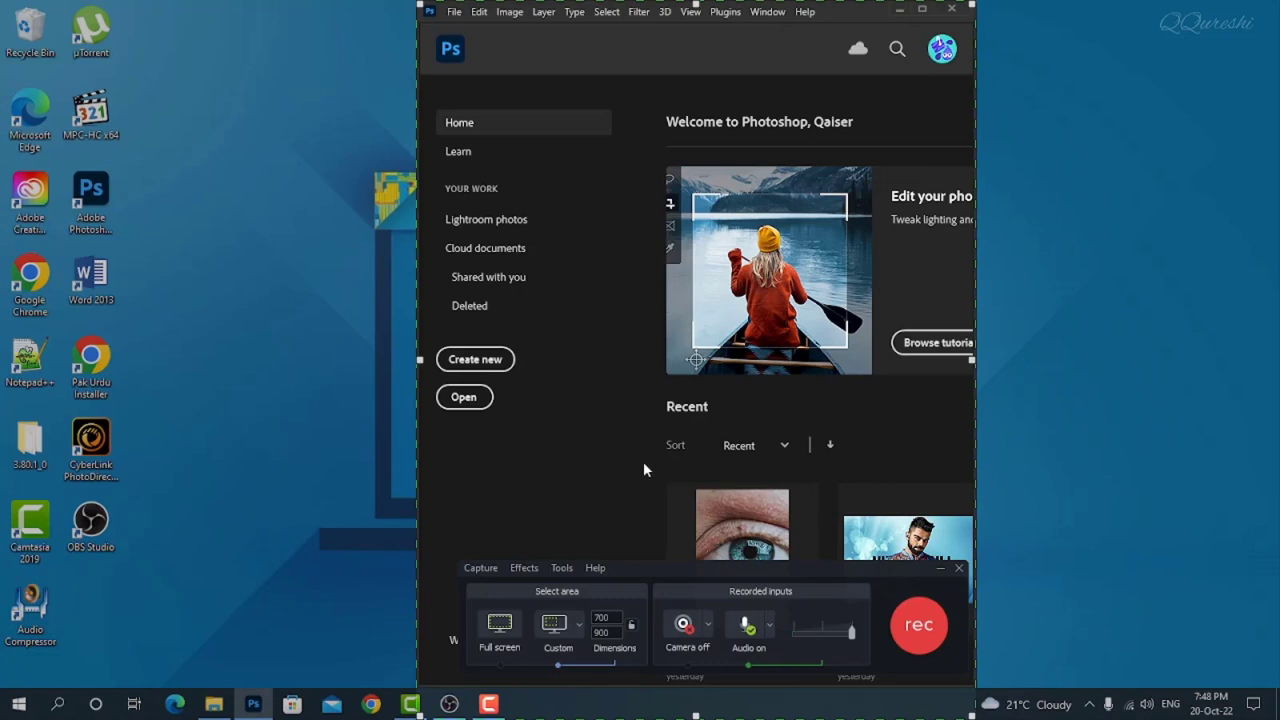
mouse_move(640, 468)
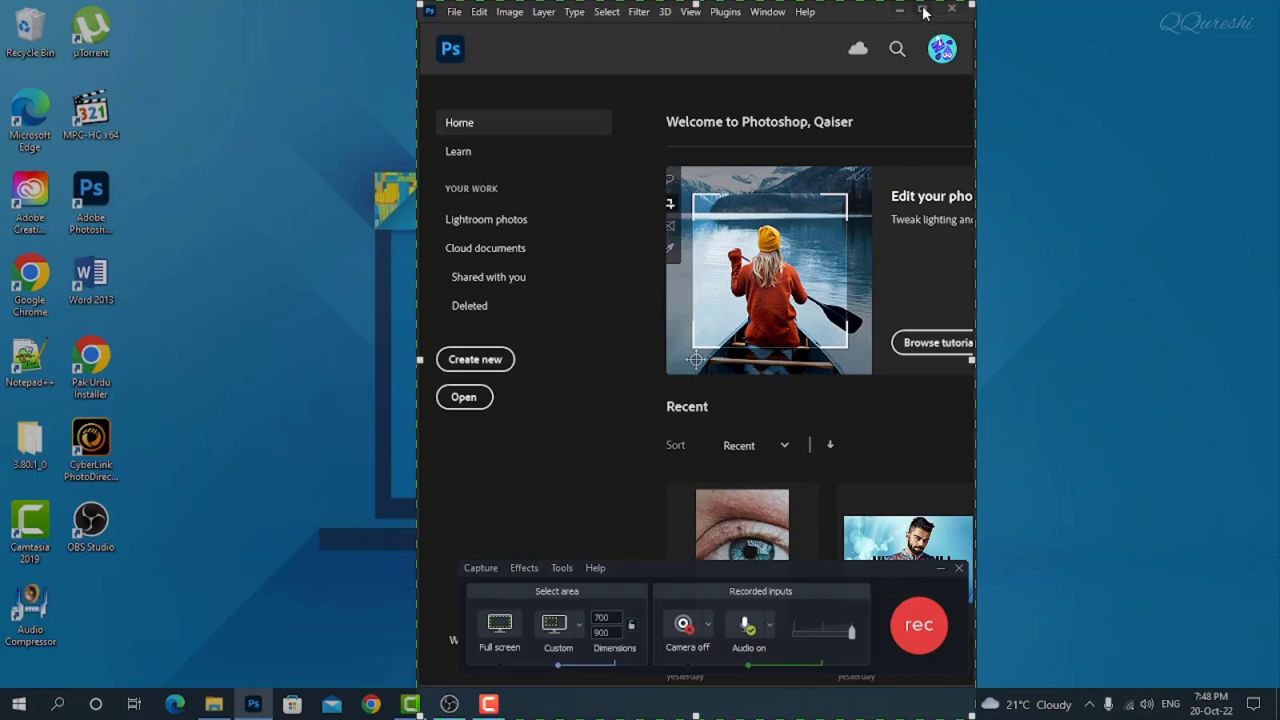
mouse_move(920, 12)
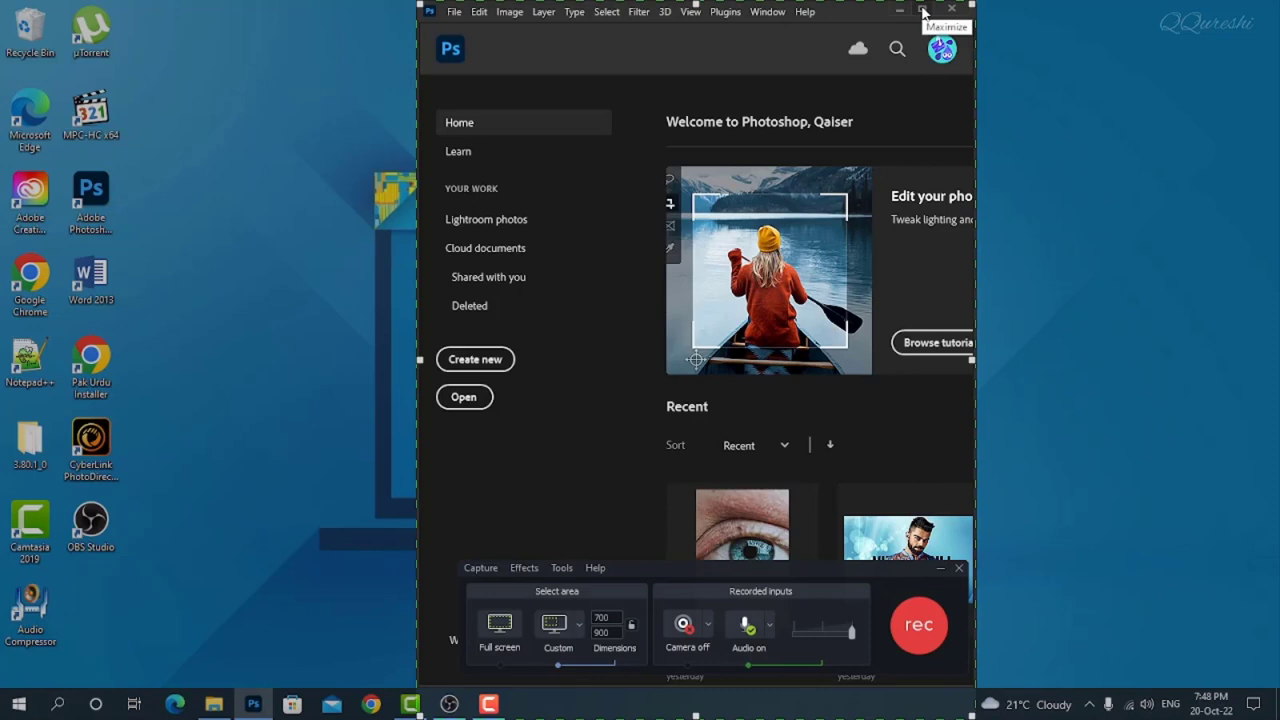
mouse_move(948, 300)
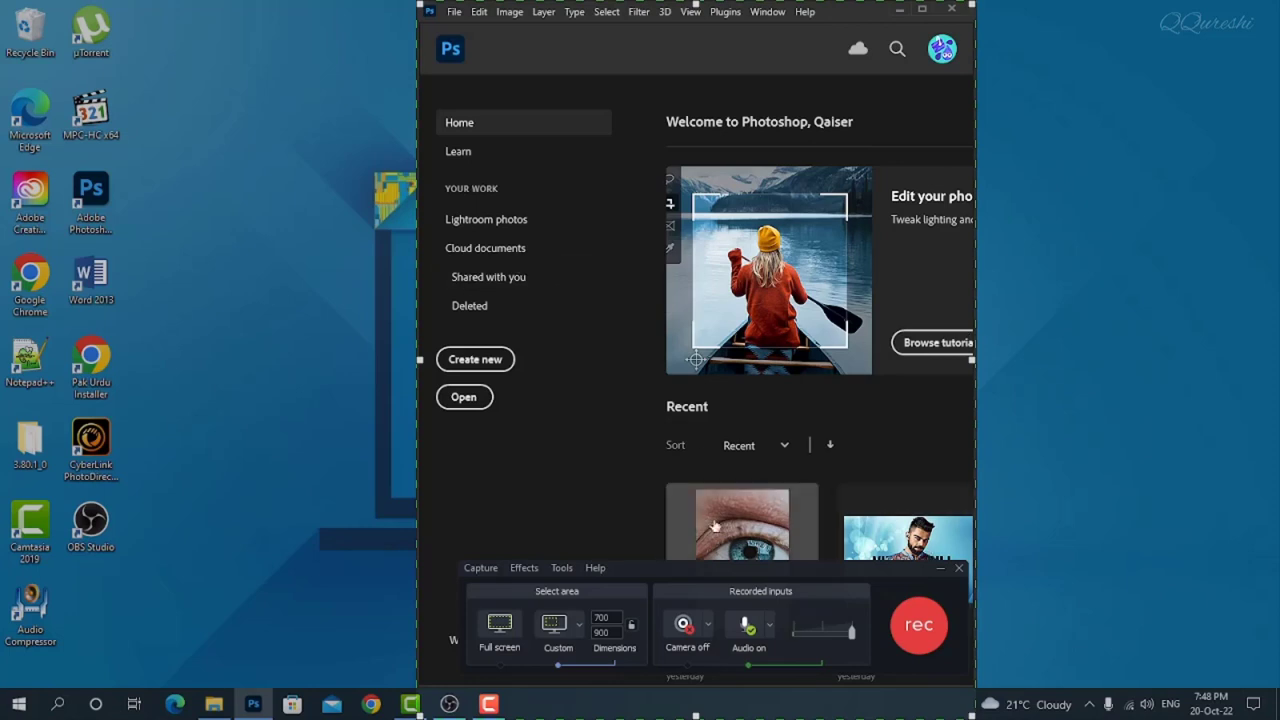
mouse_move(592, 430)
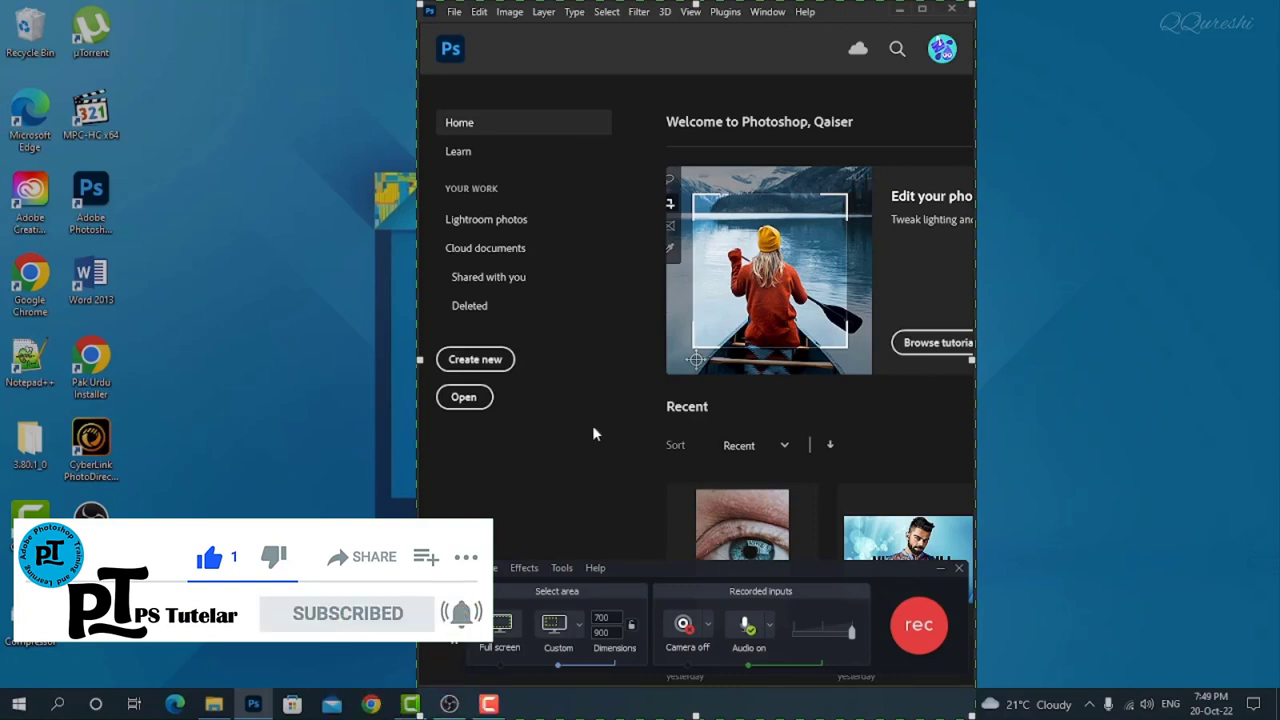
mouse_move(570, 512)
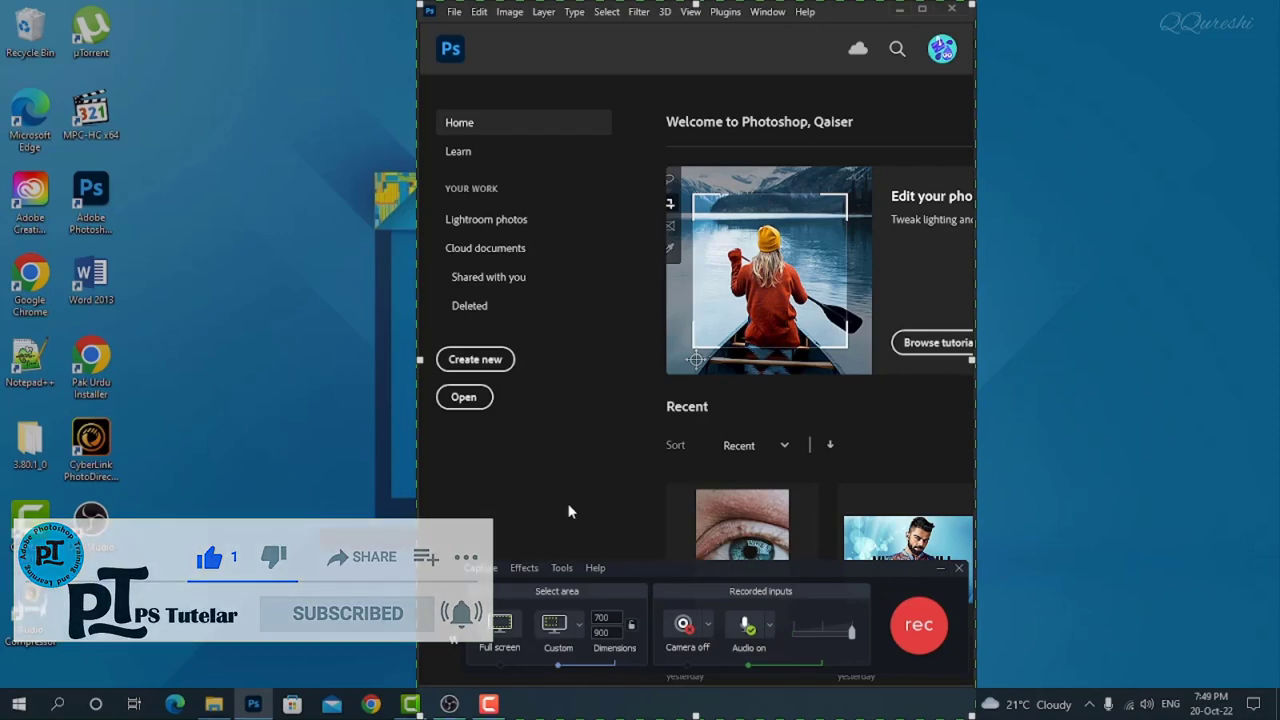